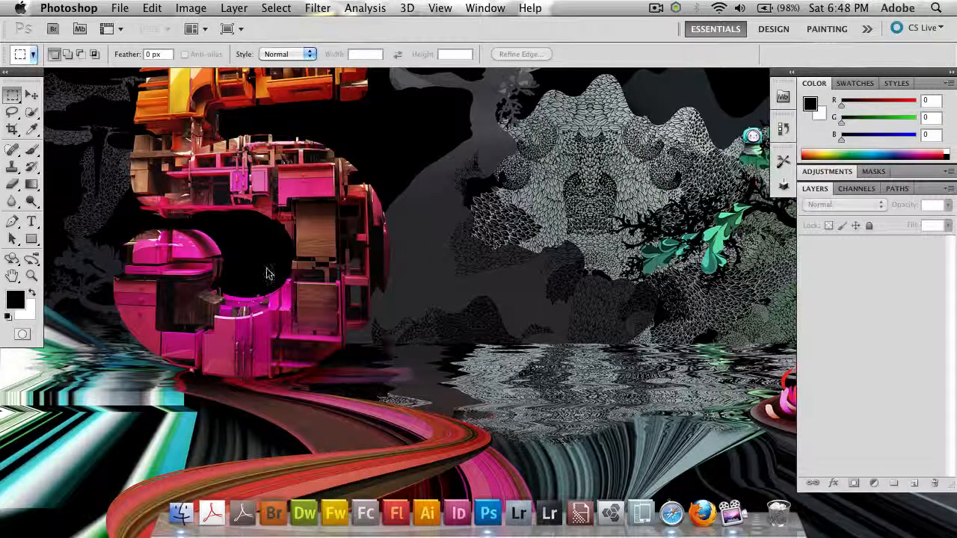
Step: Start Merge to HDR Pro from File > Automate with no source exposures yet
click(119, 9)
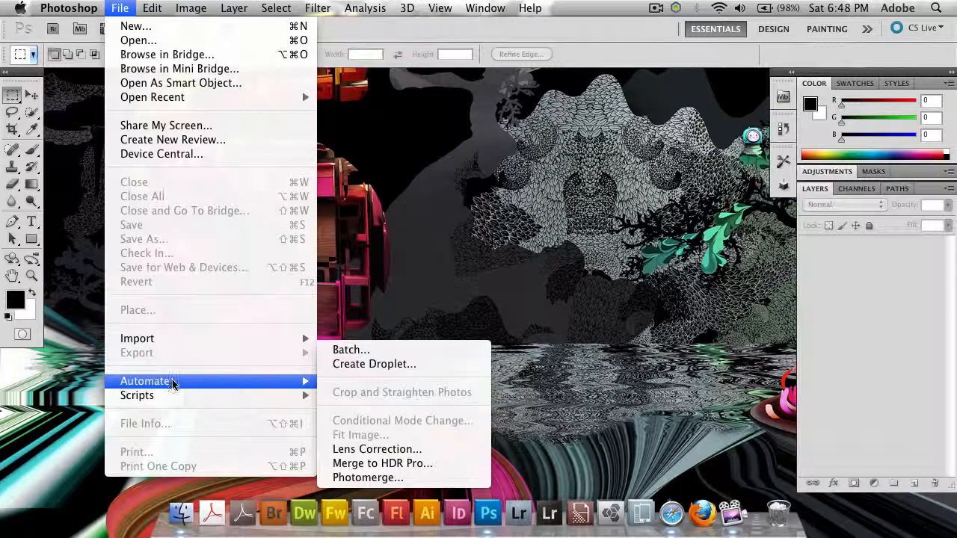
mouse_move(383, 464)
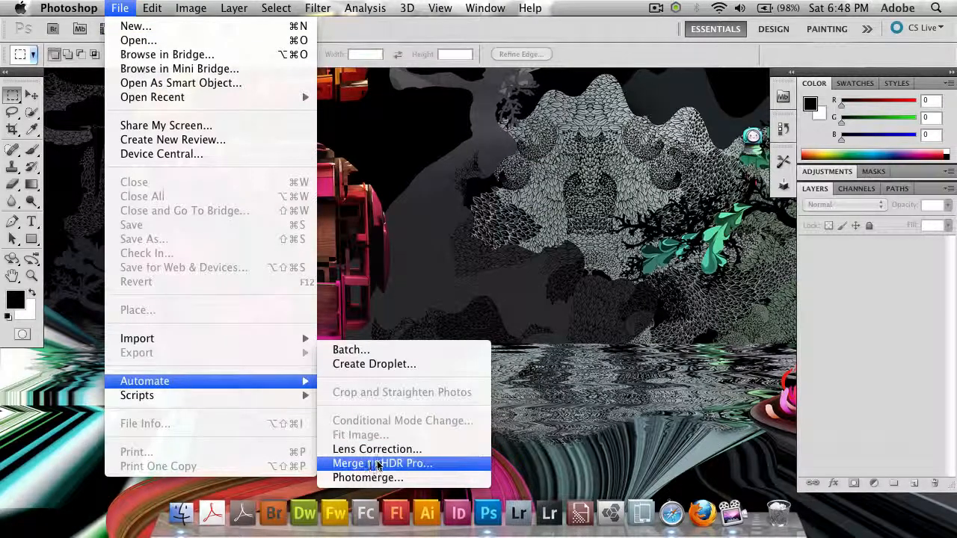
click(383, 464)
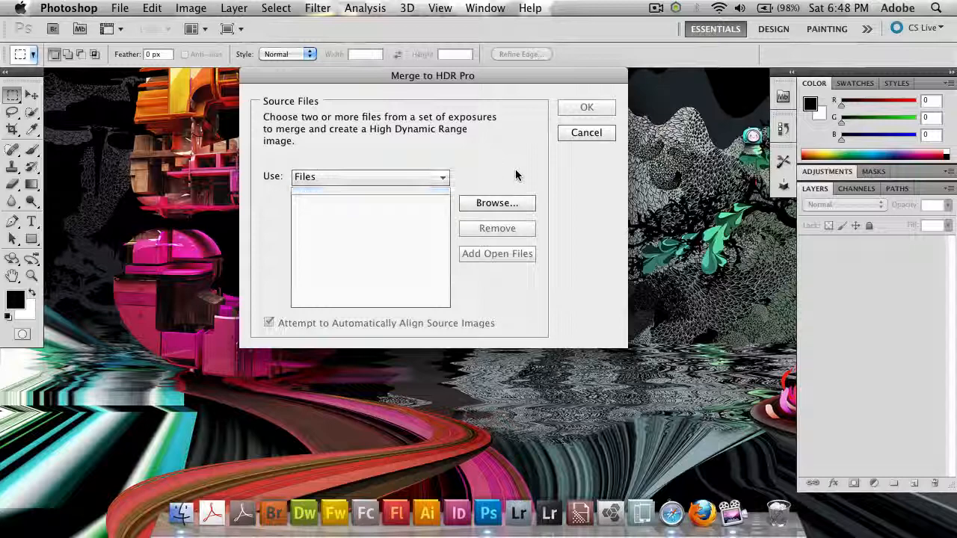
Step: Browse to the HDR Pro folder, load 1.jpg–4.jpg as sources and merge them
click(497, 204)
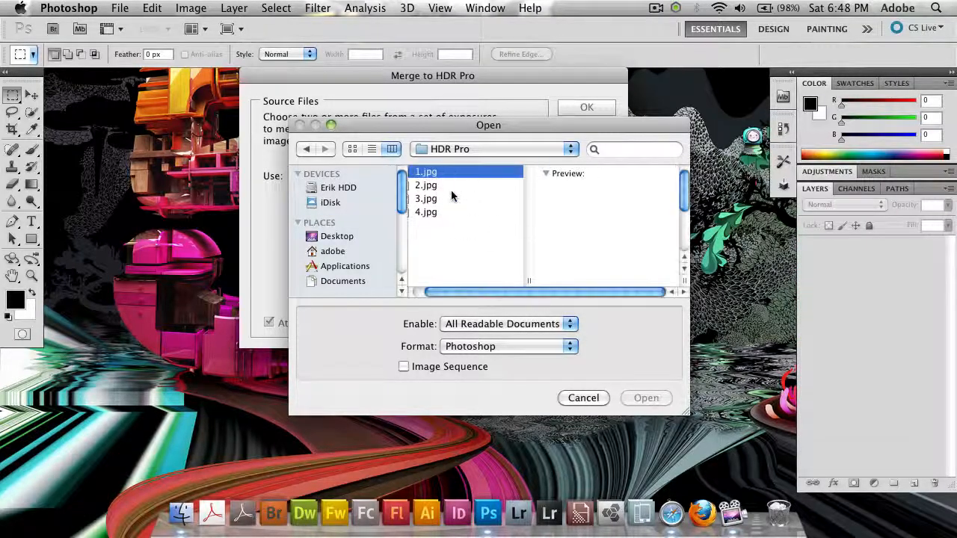
click(425, 185)
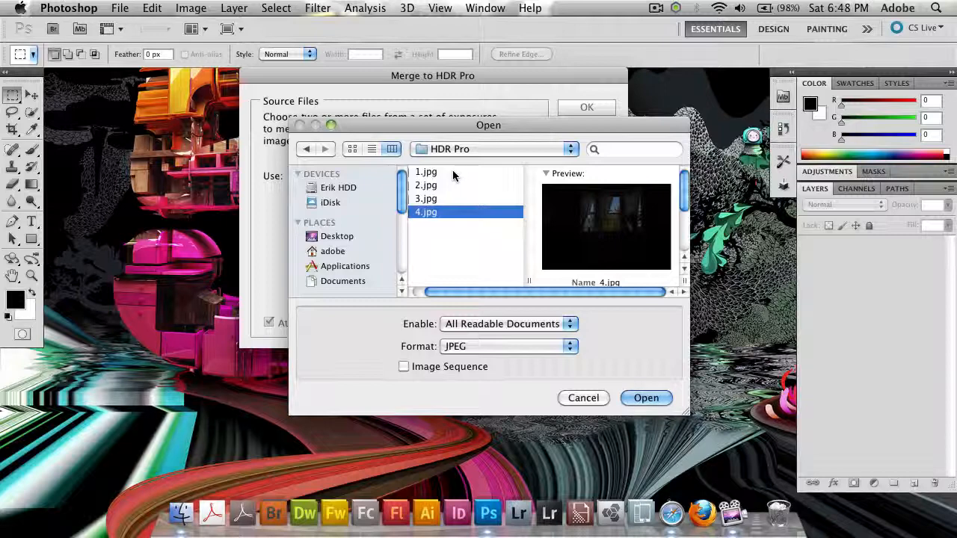
click(425, 172)
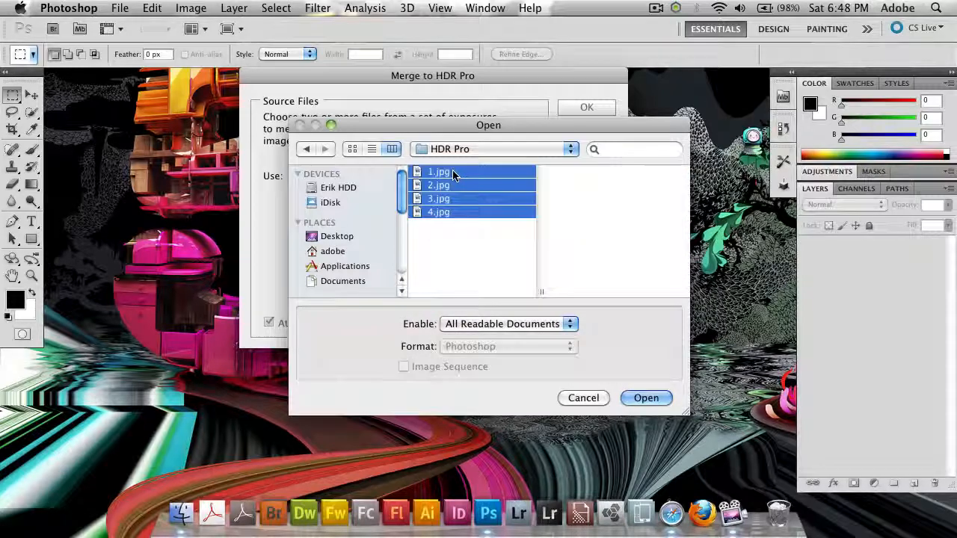
click(646, 398)
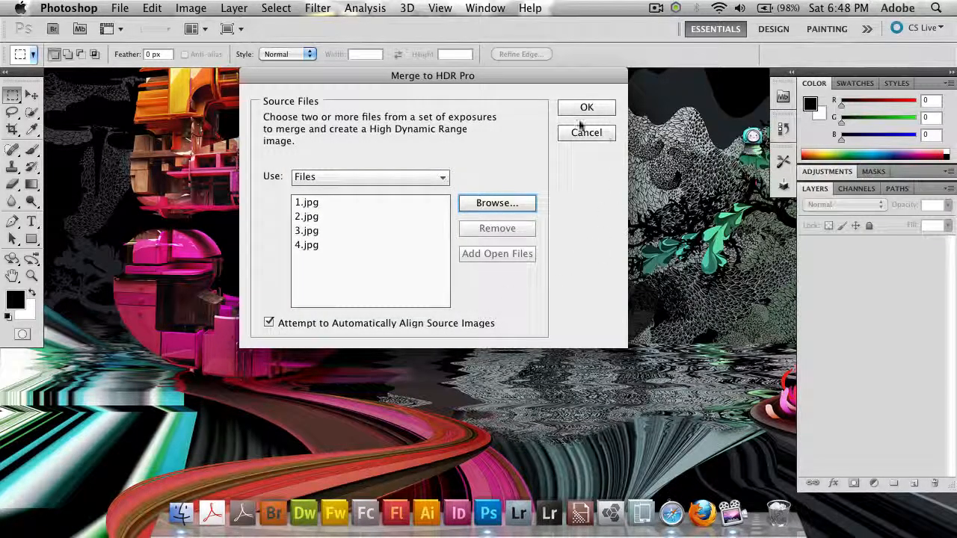
click(586, 132)
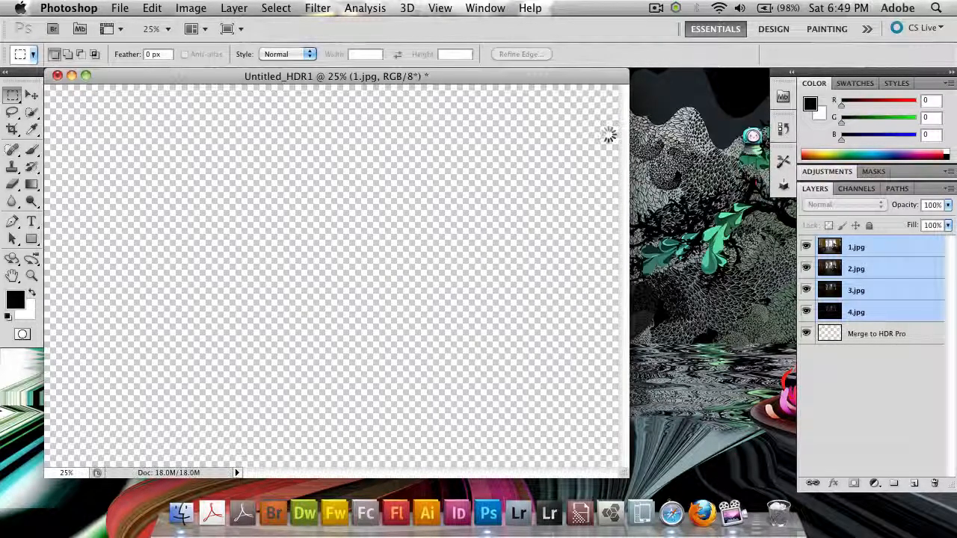
Step: Let the exposures align into the merged 16-bit Local Adaptation room preview
click(855, 247)
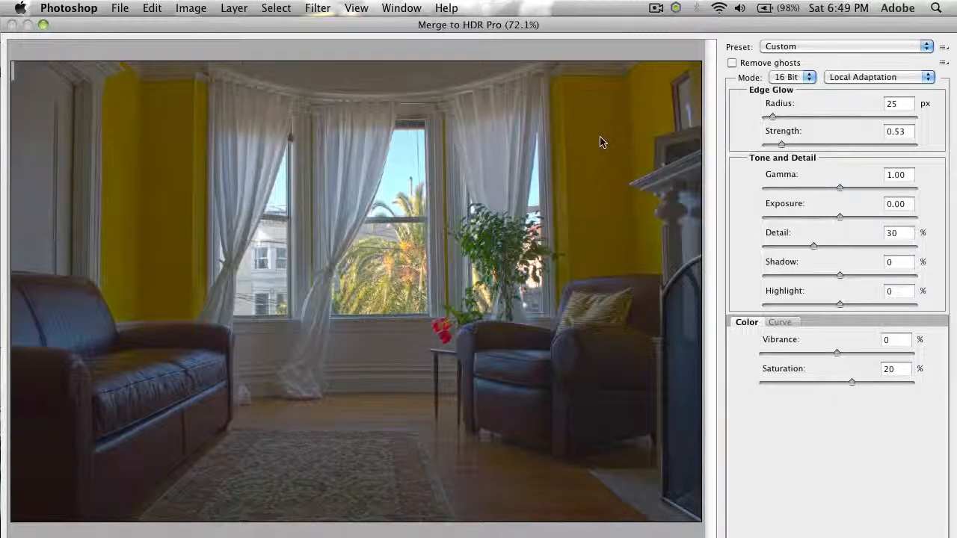
mouse_move(586, 142)
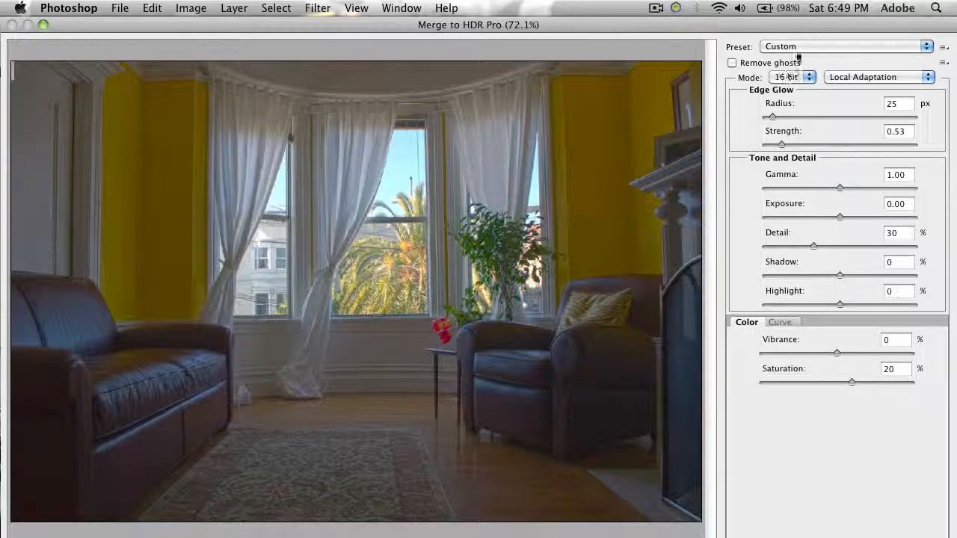
Step: Cycle the presets Flat, Monochromatic variants, More Saturated, Photorealistic variants and Saturated
click(845, 46)
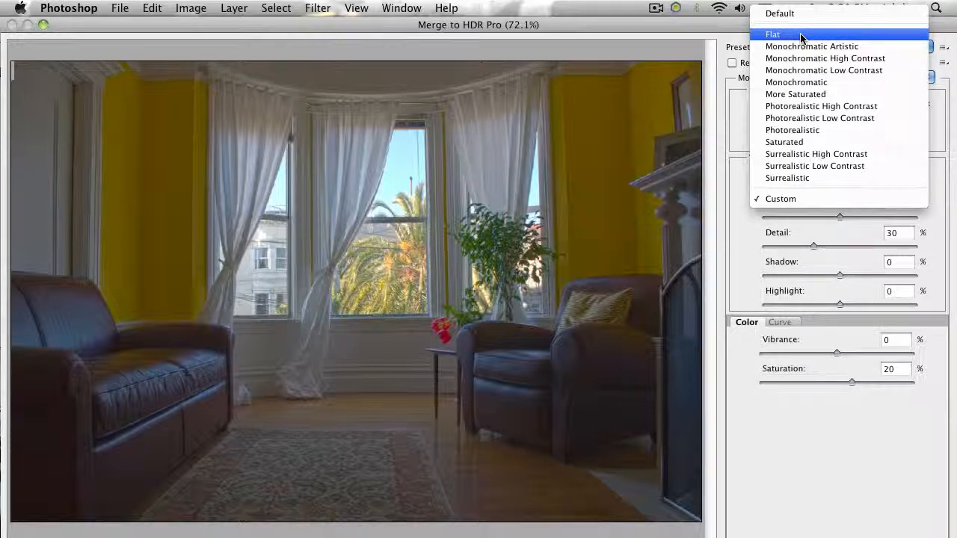
mouse_move(811, 45)
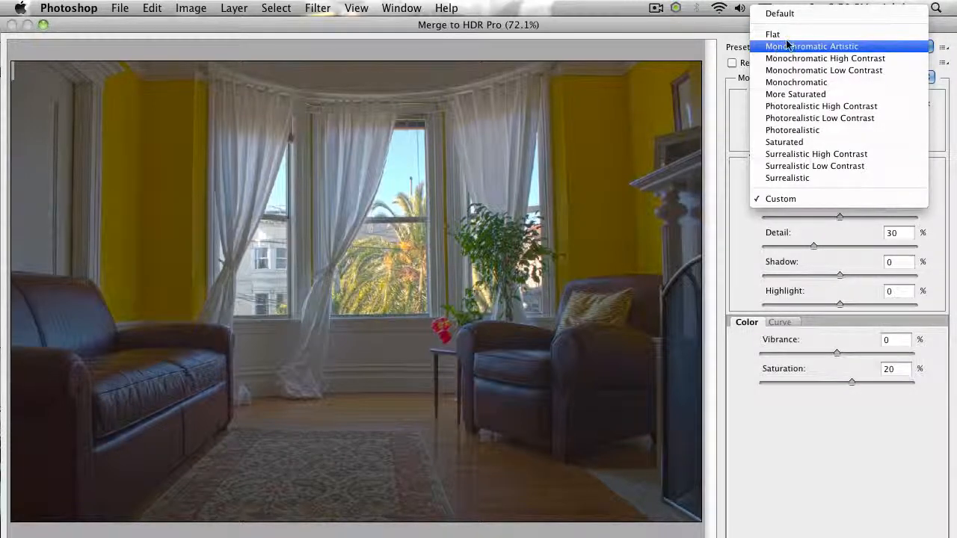
click(772, 33)
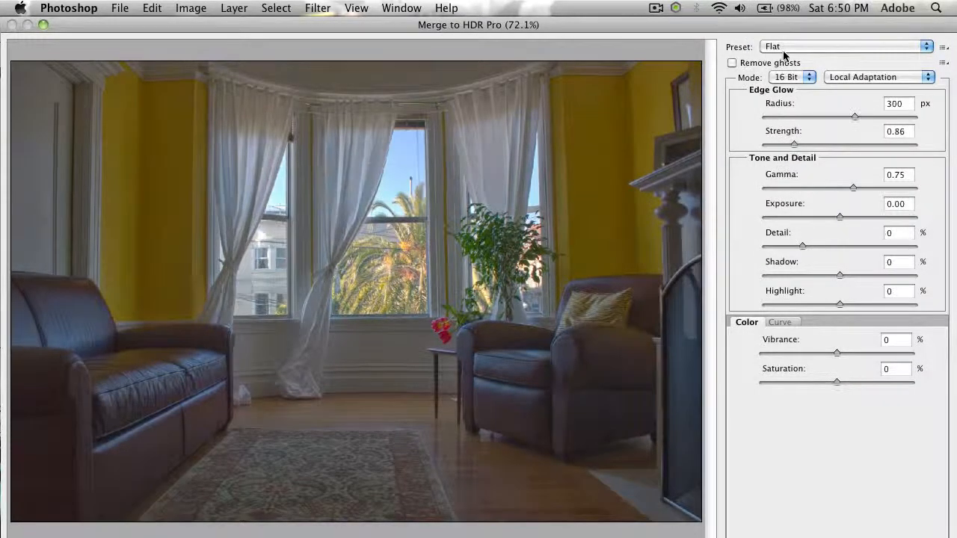
click(844, 45)
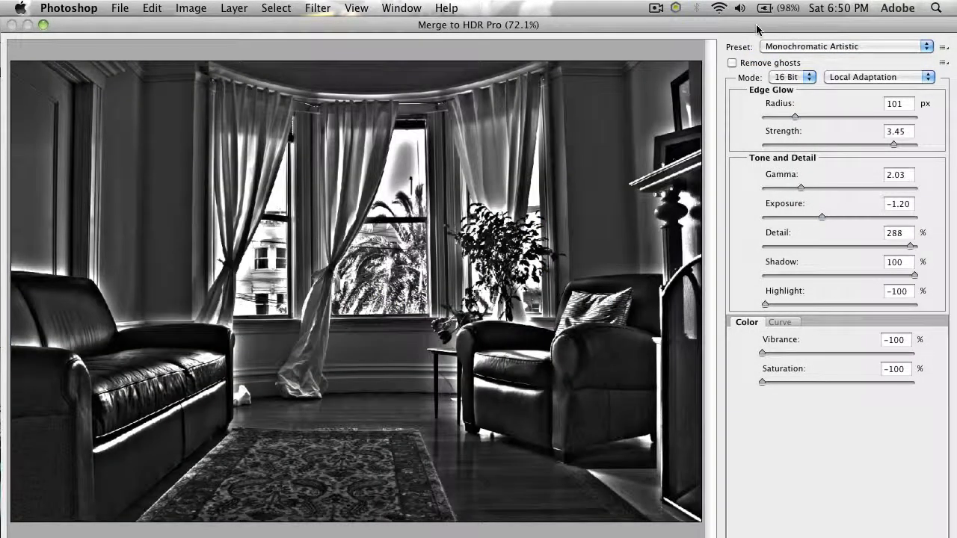
click(845, 46)
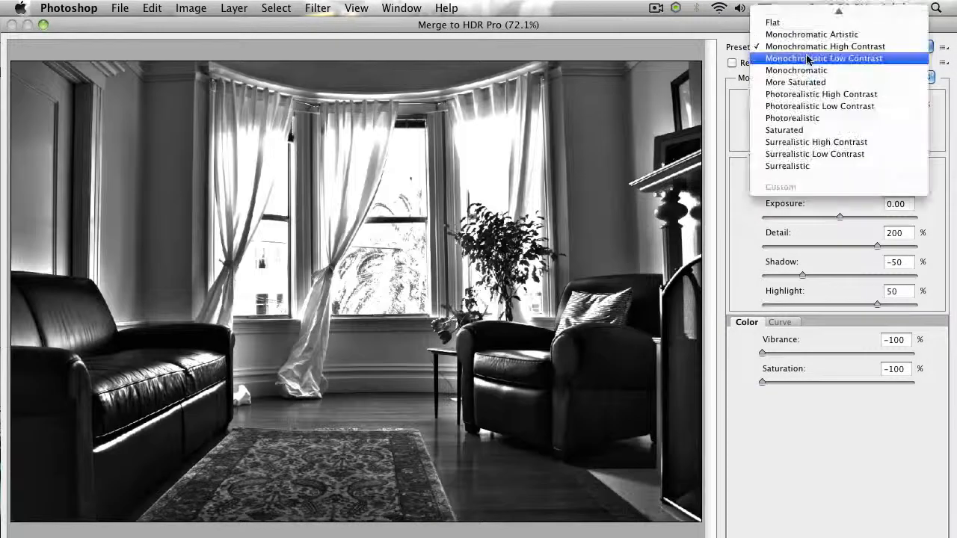
click(796, 71)
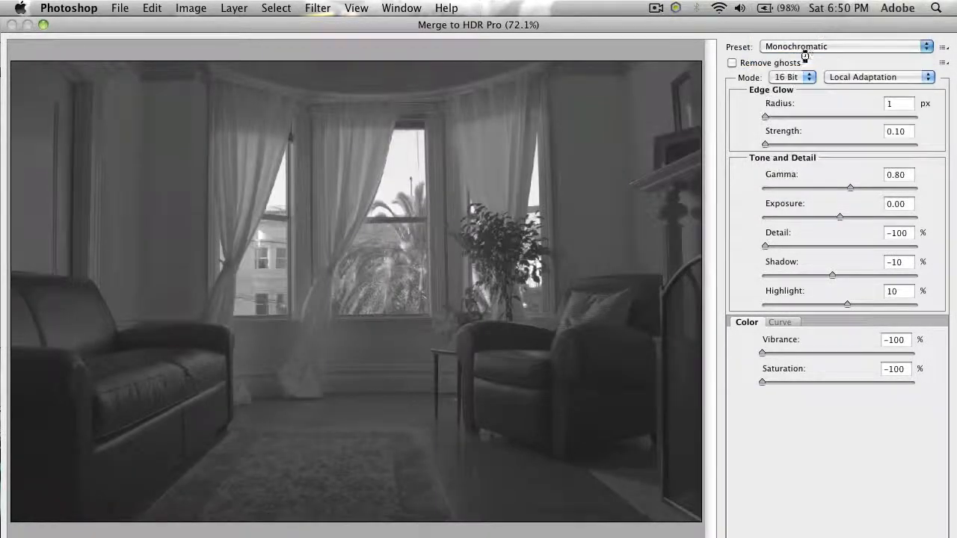
click(843, 47)
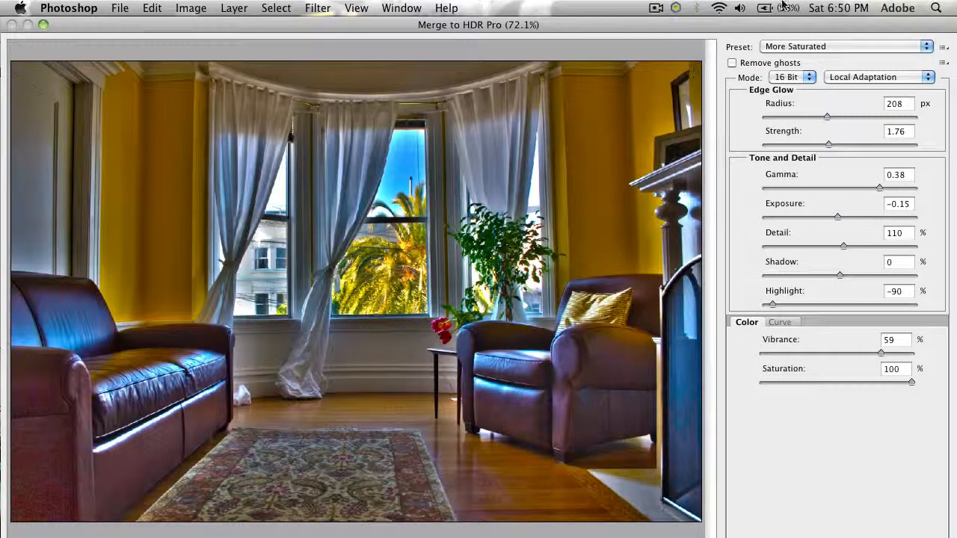
click(844, 46)
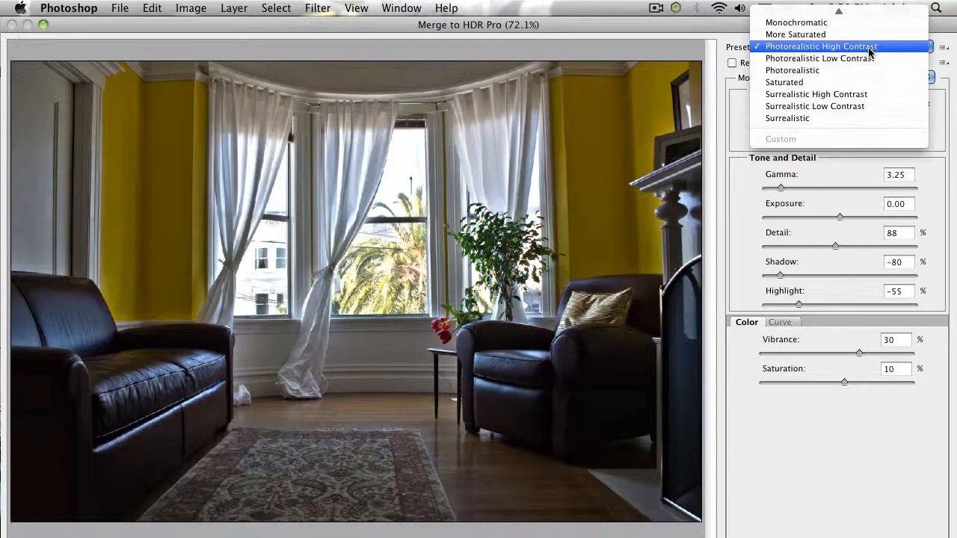
click(819, 59)
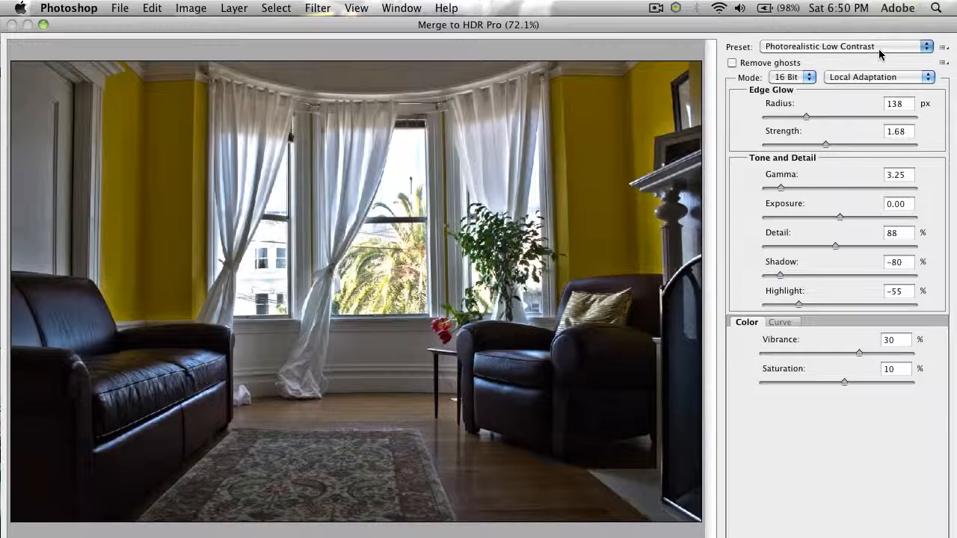
click(845, 46)
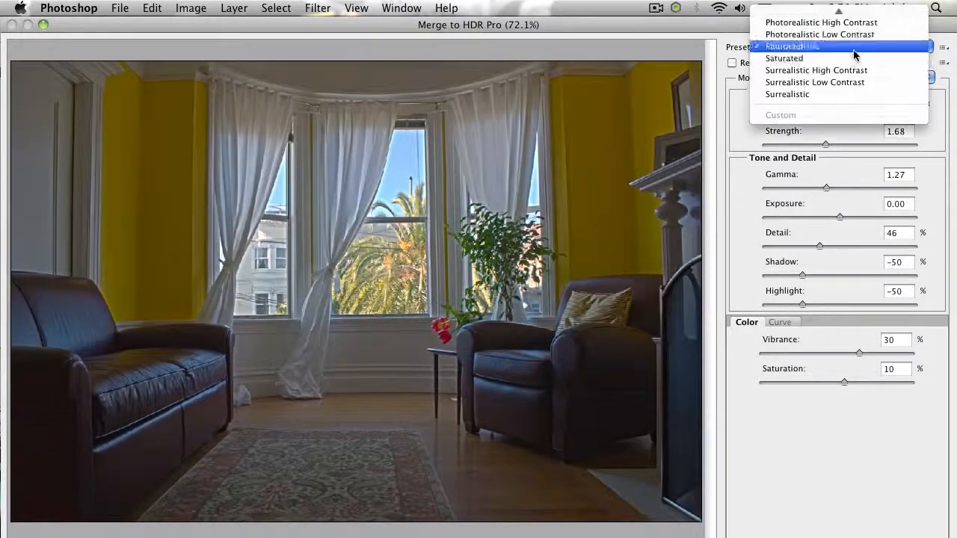
click(784, 44)
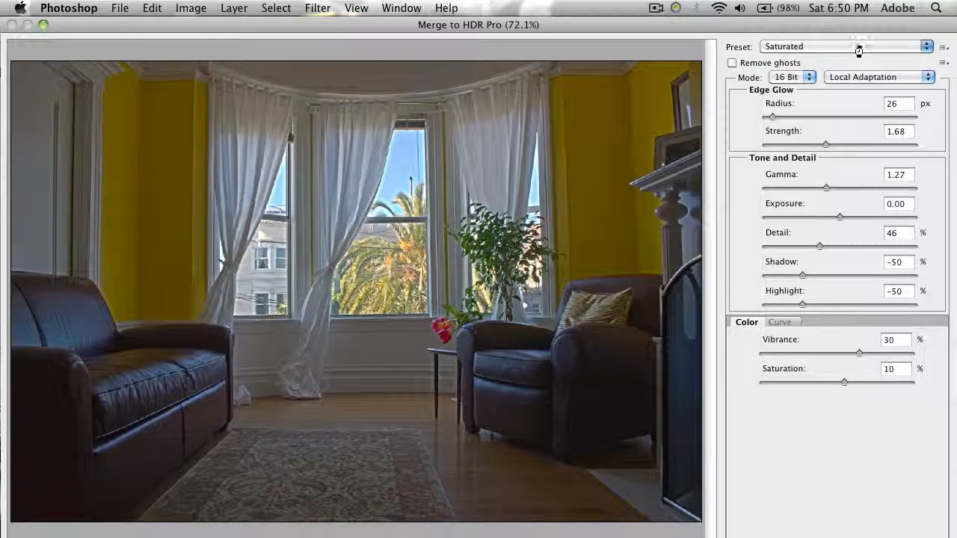
Step: Compare Surrealistic High Contrast, Surrealistic and Photorealistic High Contrast, then return to Default
click(845, 44)
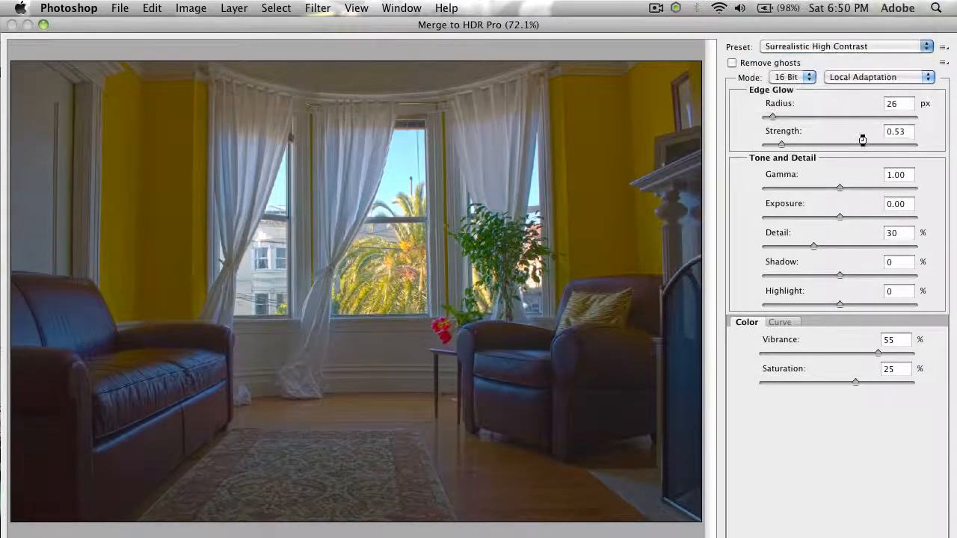
click(845, 45)
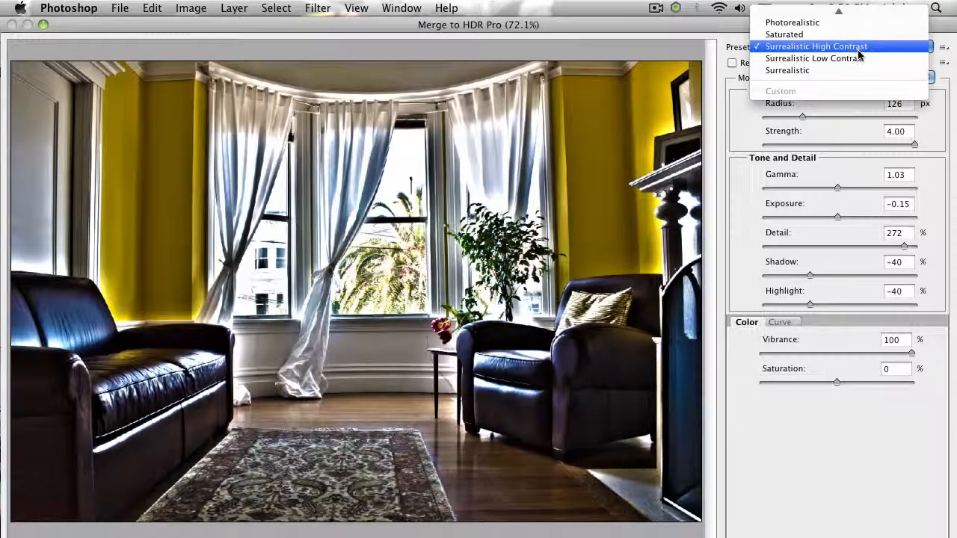
click(814, 58)
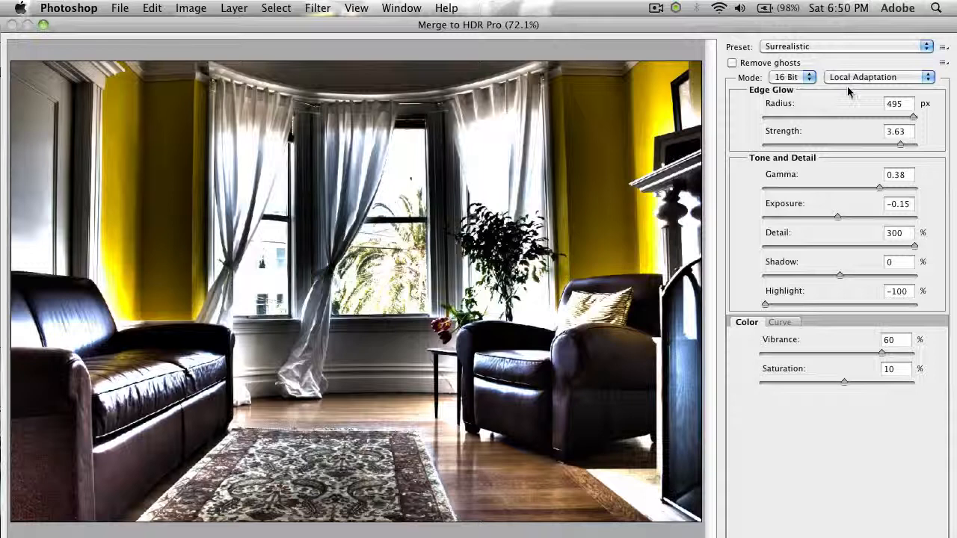
click(845, 46)
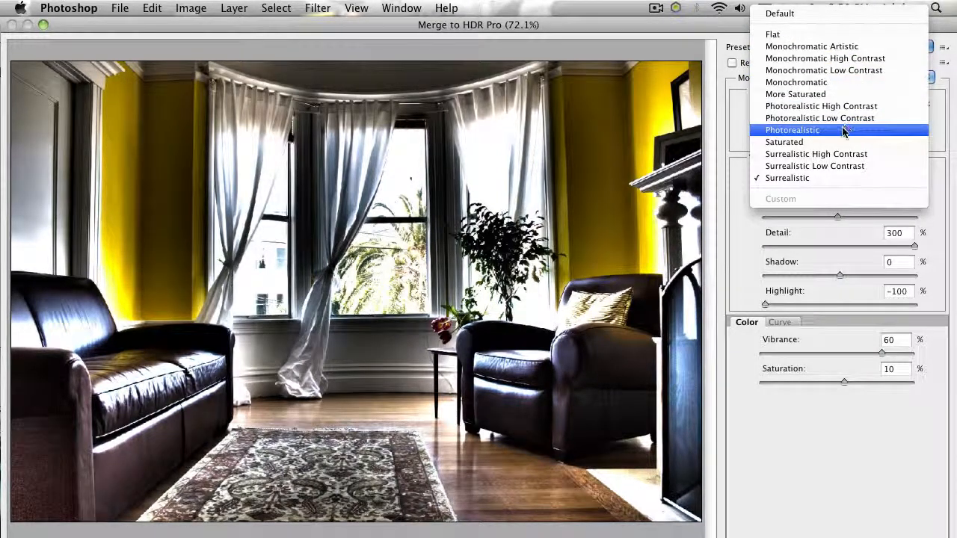
click(821, 105)
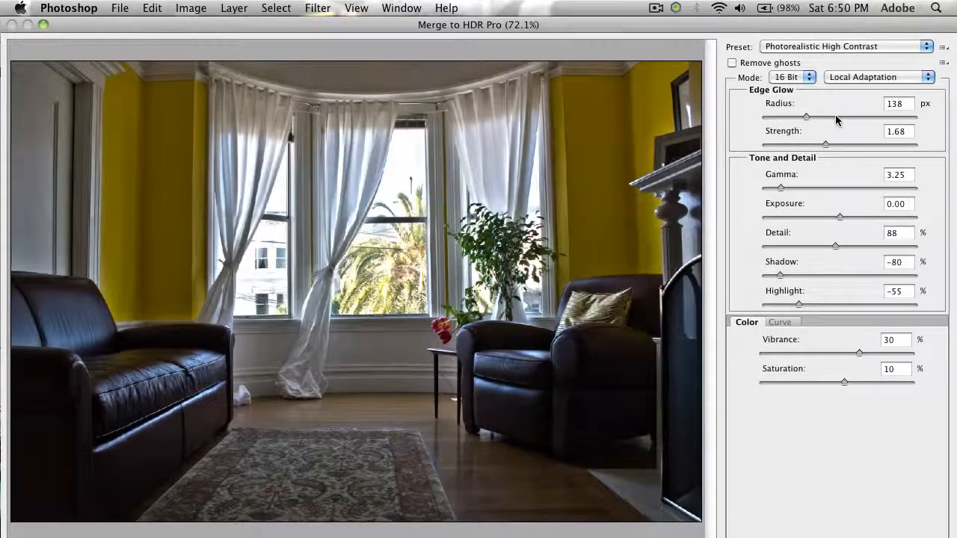
click(845, 47)
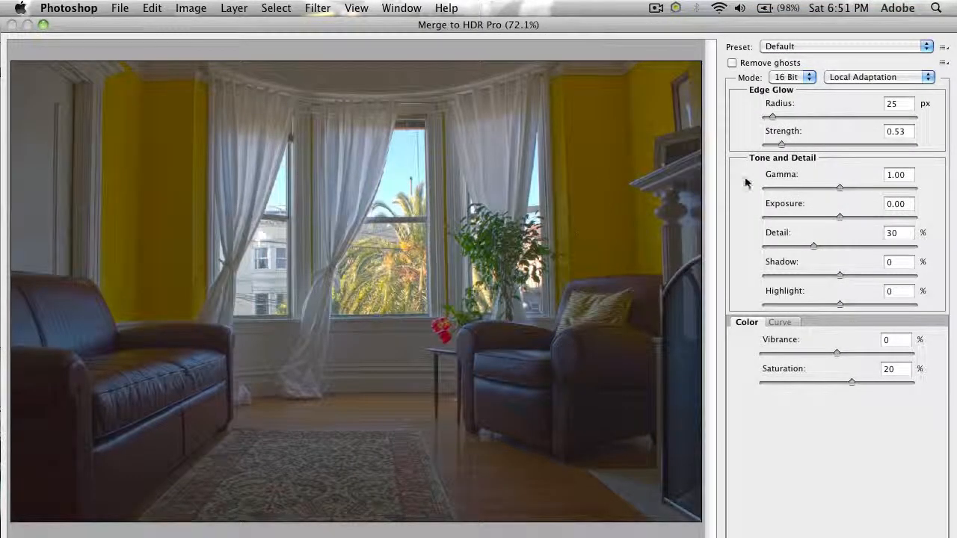
Step: Set Edge Glow radius 360 px, strength 1.09 and gamma 0.80, making the settings Custom
drag(780, 116, 804, 116)
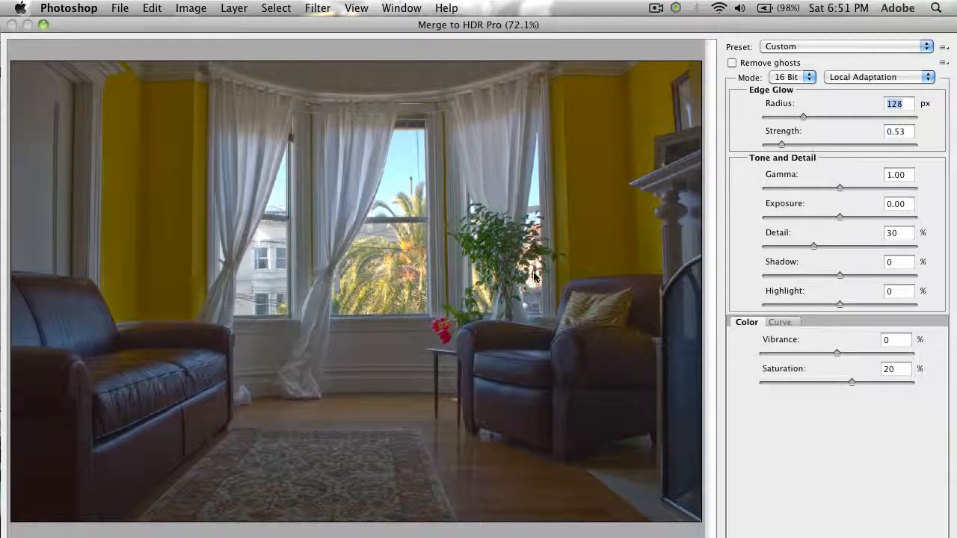
drag(781, 144, 836, 144)
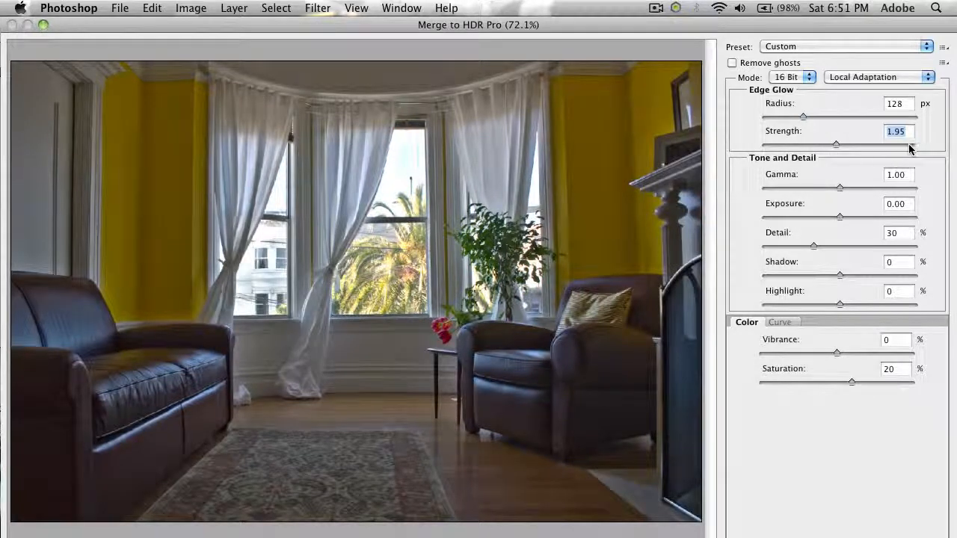
drag(836, 143, 914, 144)
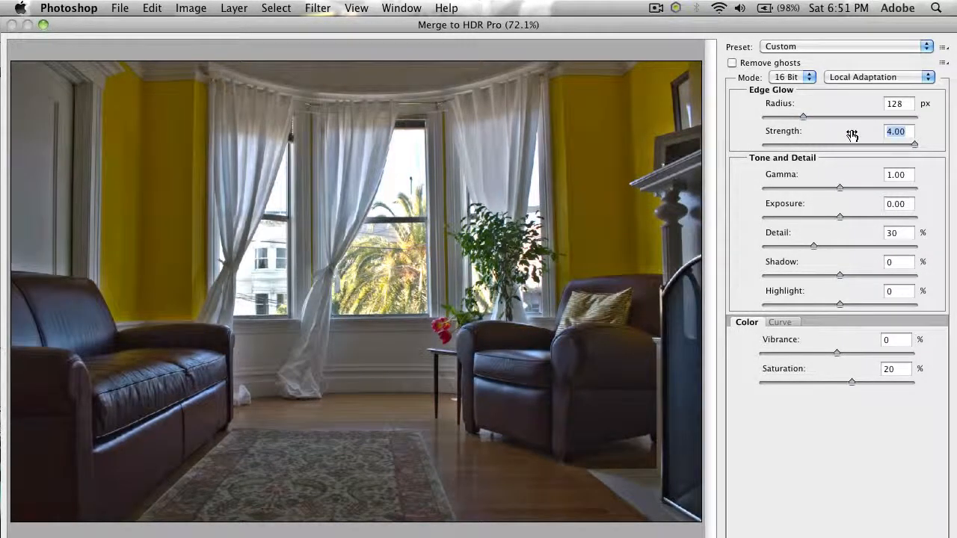
mouse_move(850, 134)
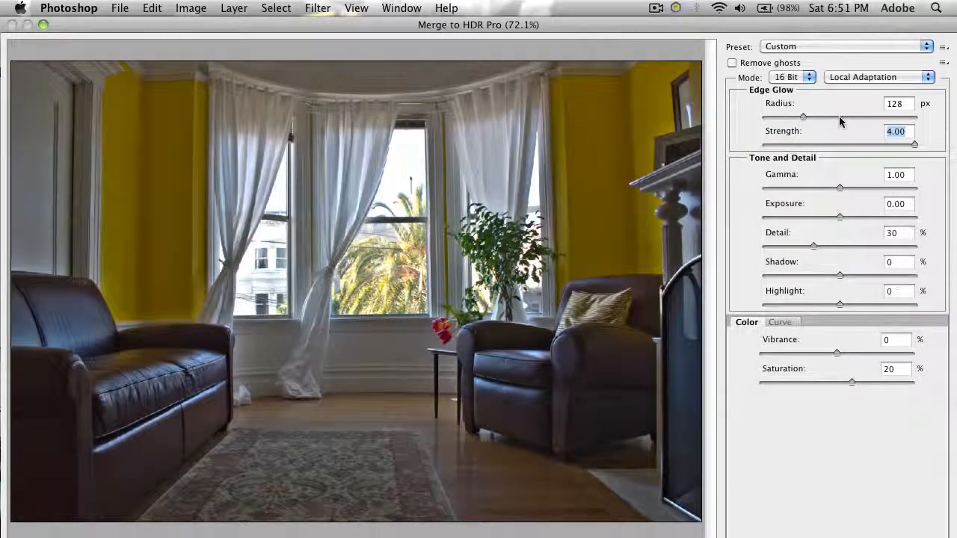
drag(802, 117, 859, 116)
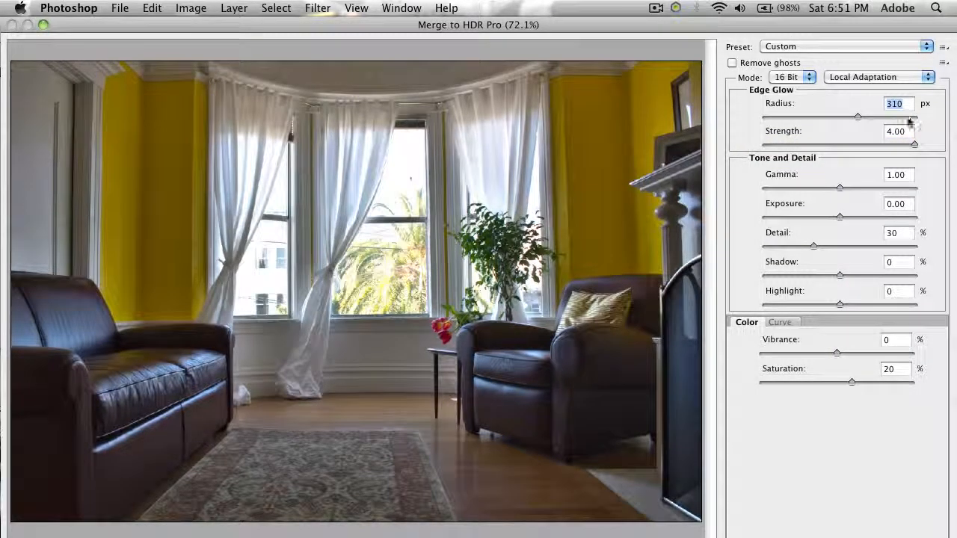
drag(859, 117, 906, 116)
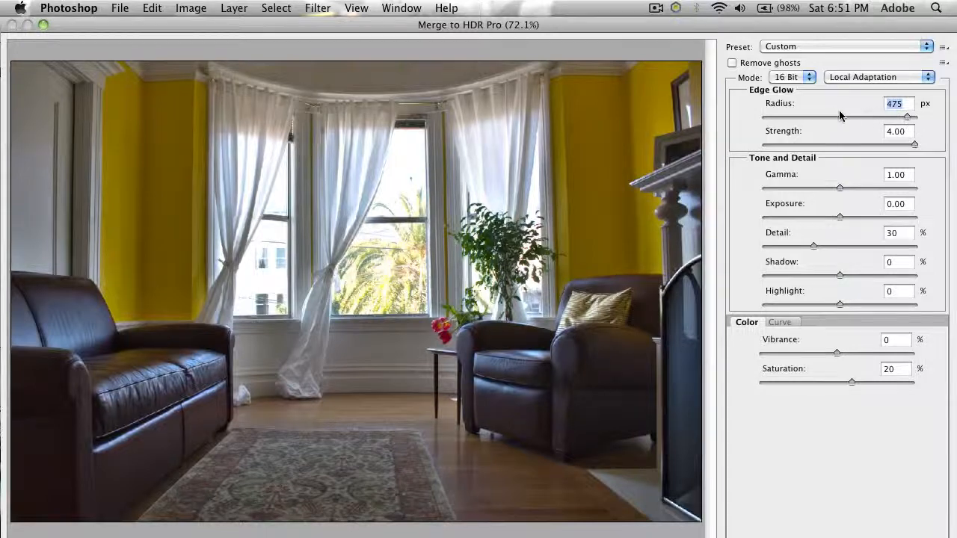
drag(909, 117, 829, 117)
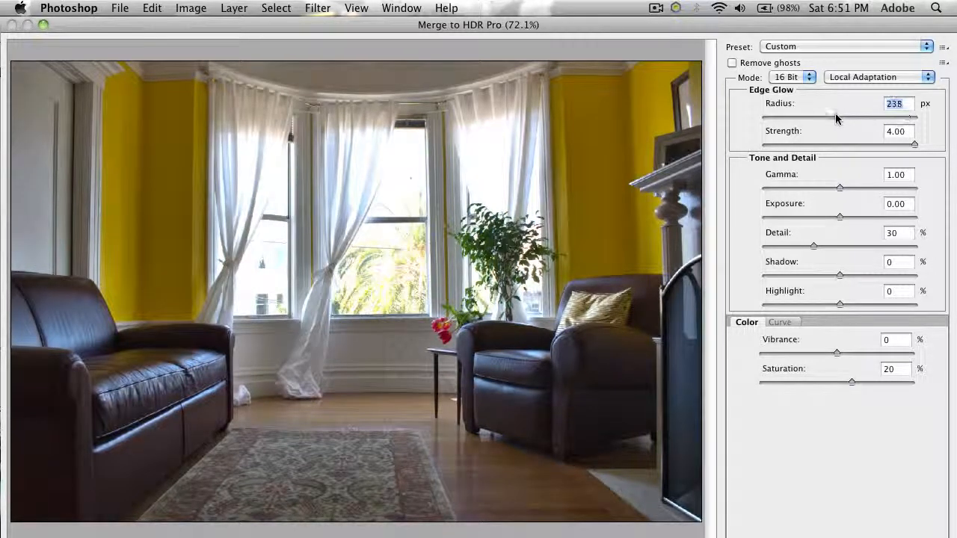
drag(829, 117, 874, 116)
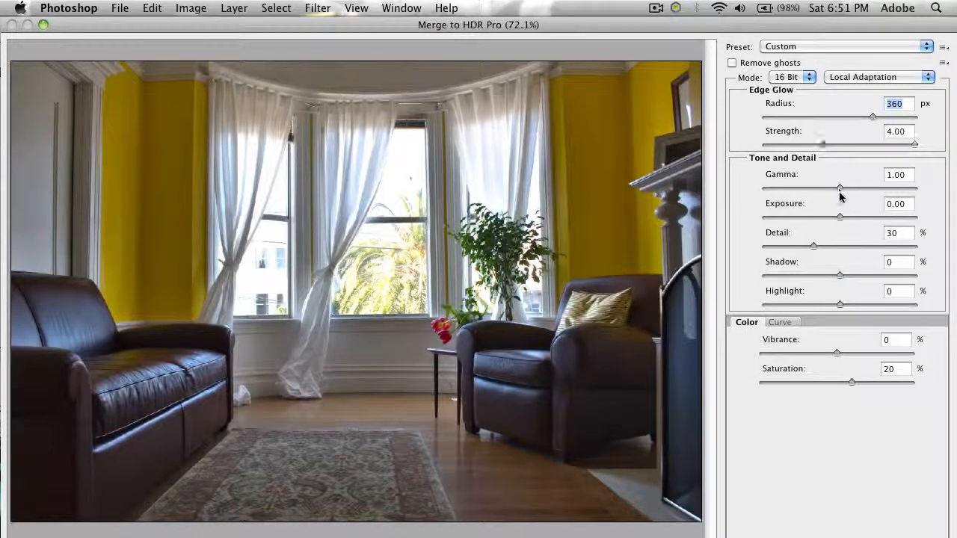
drag(822, 144, 797, 144)
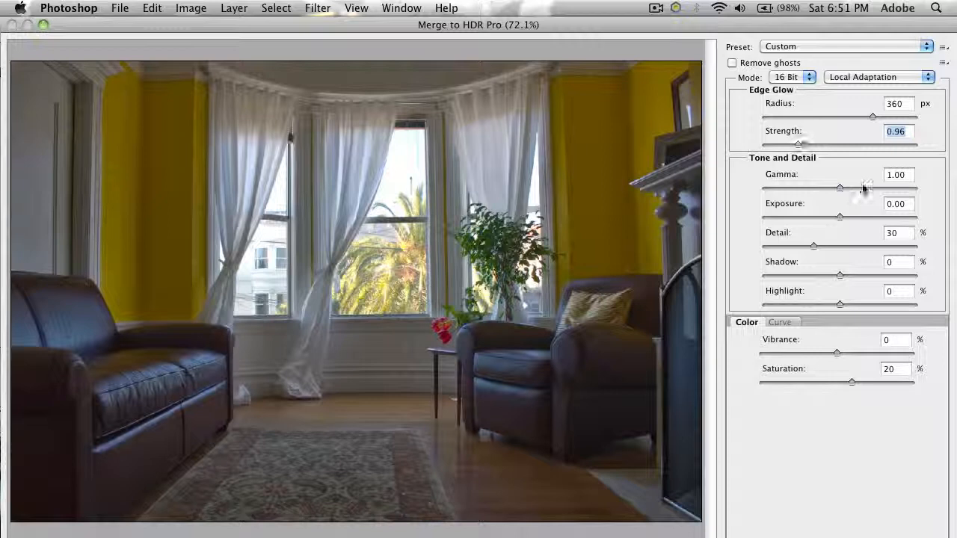
drag(800, 144, 815, 143)
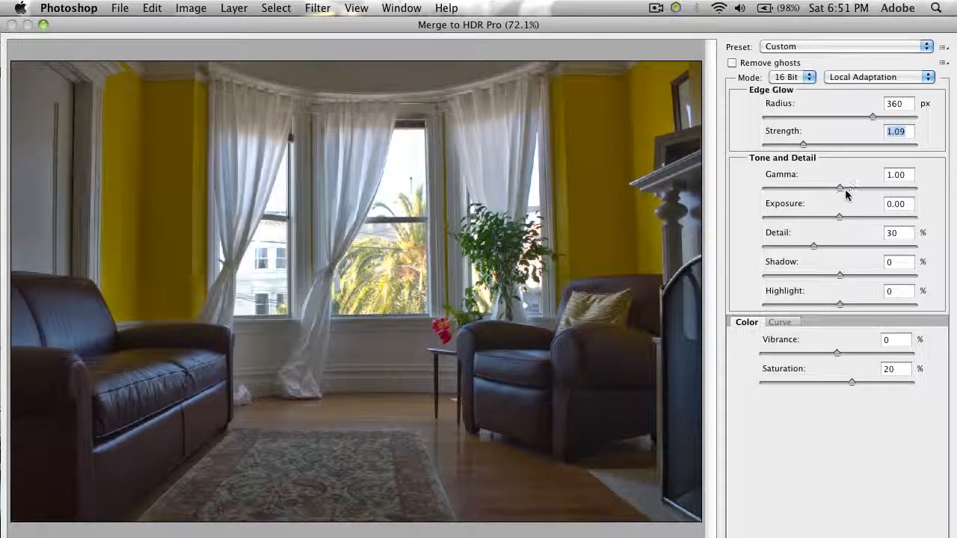
drag(840, 187, 852, 187)
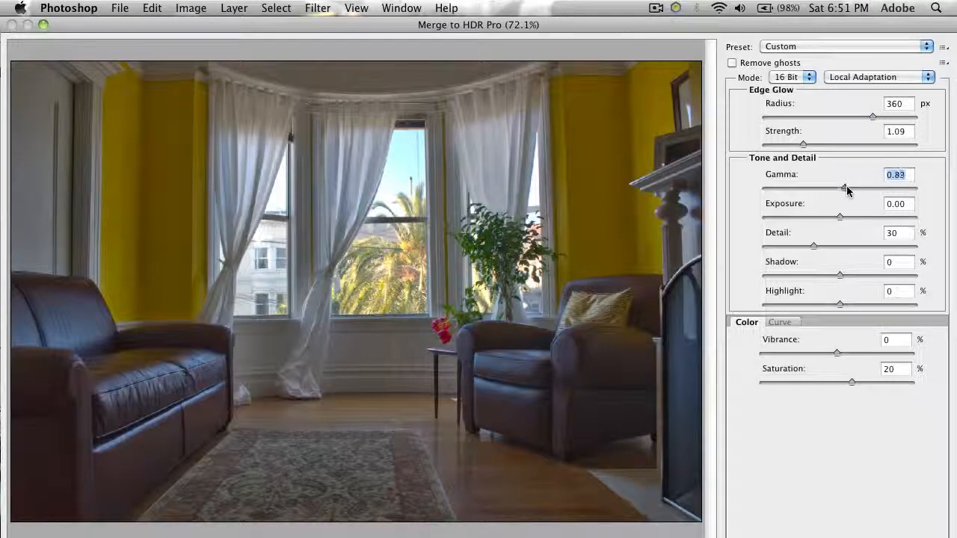
Step: Nudge exposure to about 0.35 and settle Detail at 64% for more local texture
drag(839, 215, 831, 215)
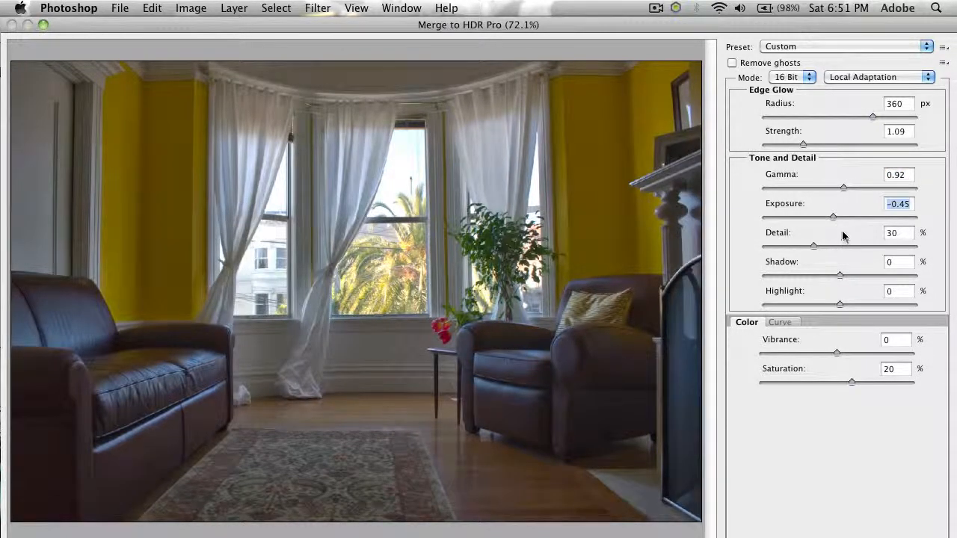
drag(831, 215, 843, 215)
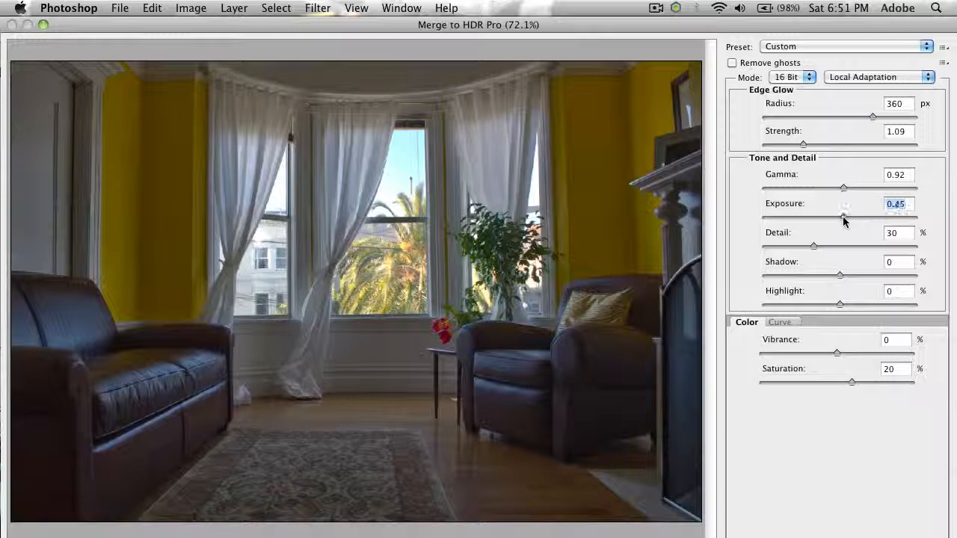
drag(843, 217, 843, 217)
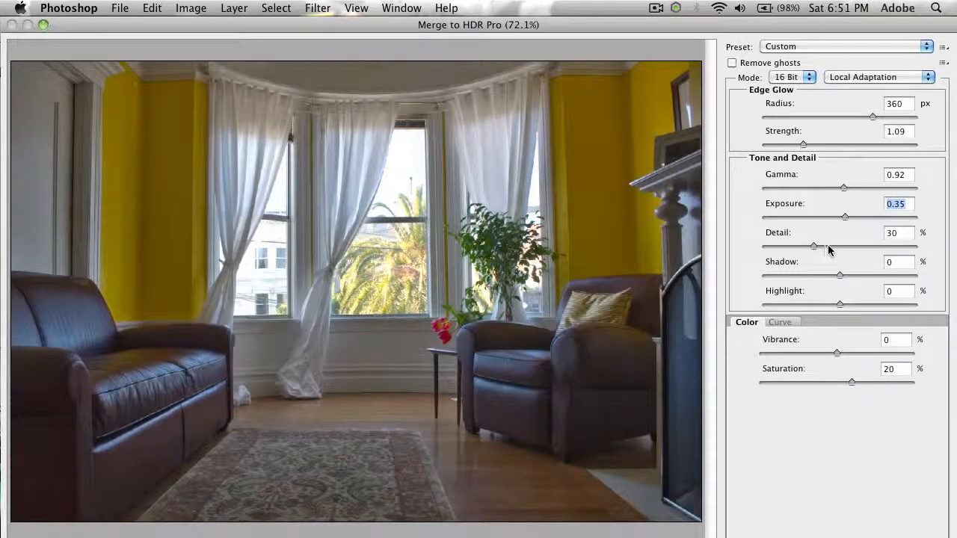
drag(813, 245, 849, 245)
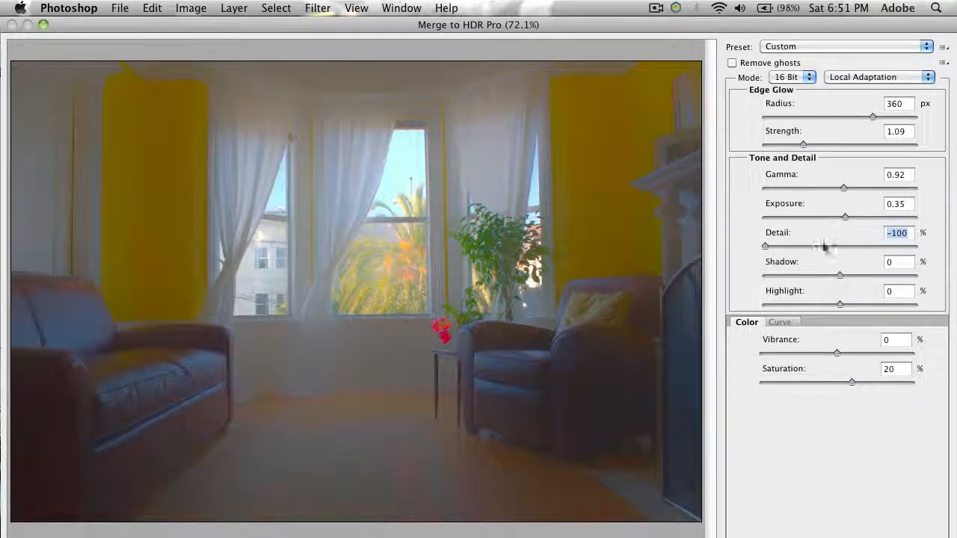
drag(764, 245, 839, 246)
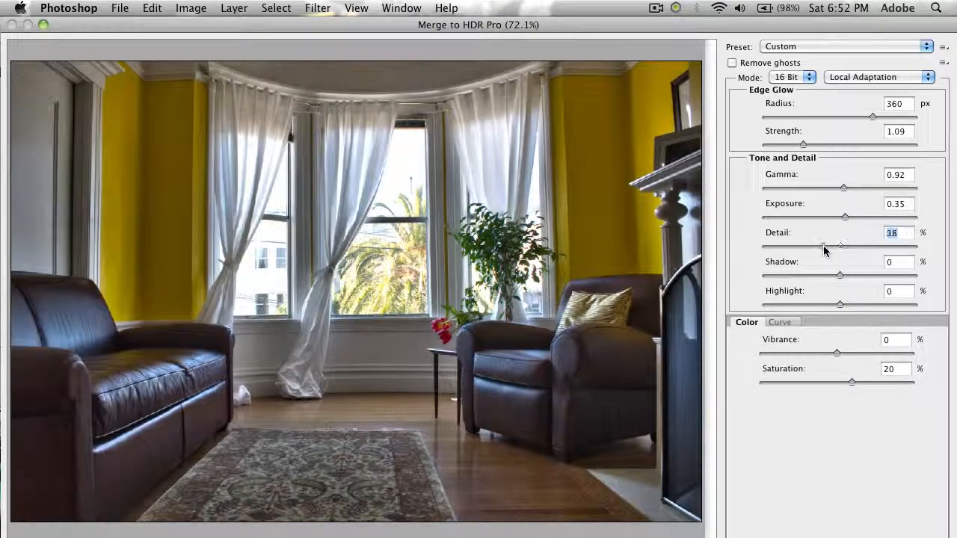
drag(840, 246, 808, 245)
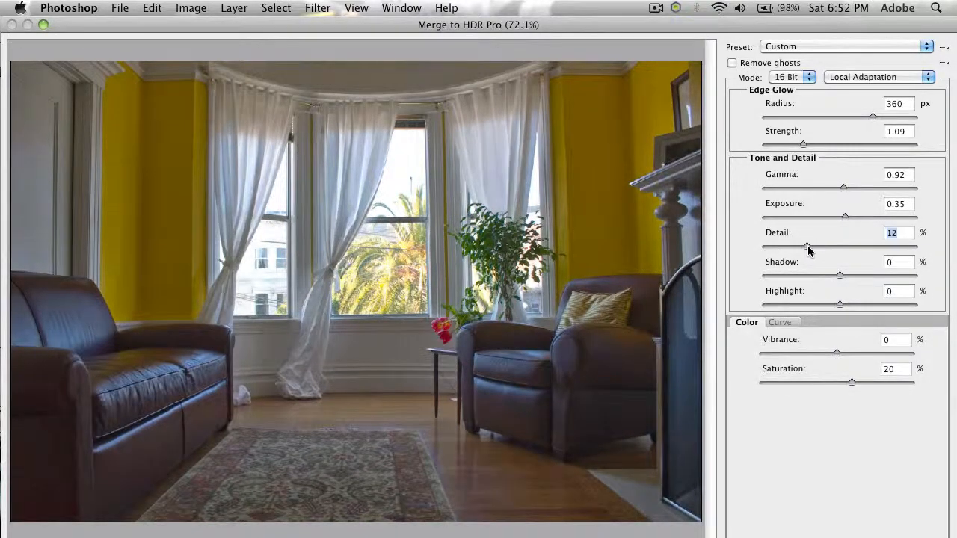
drag(808, 245, 811, 245)
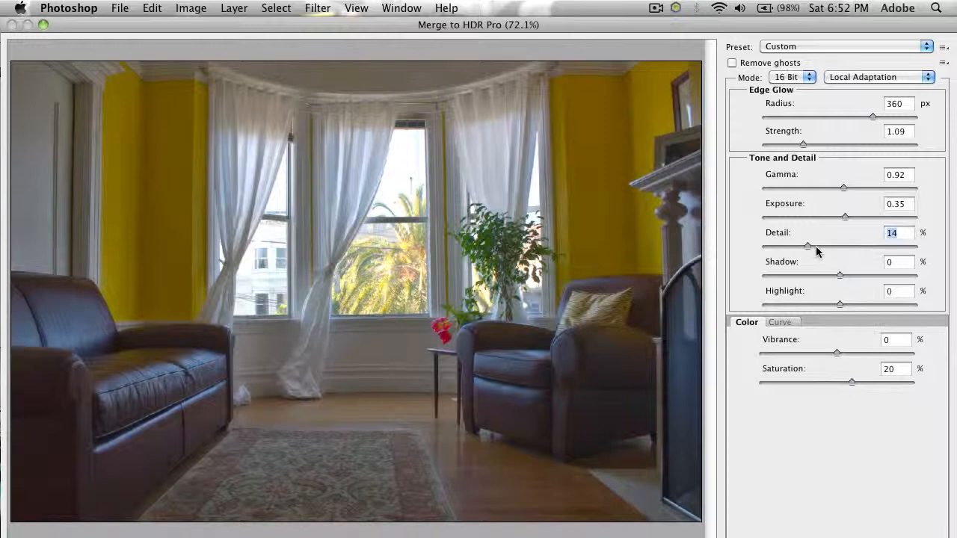
drag(808, 245, 822, 245)
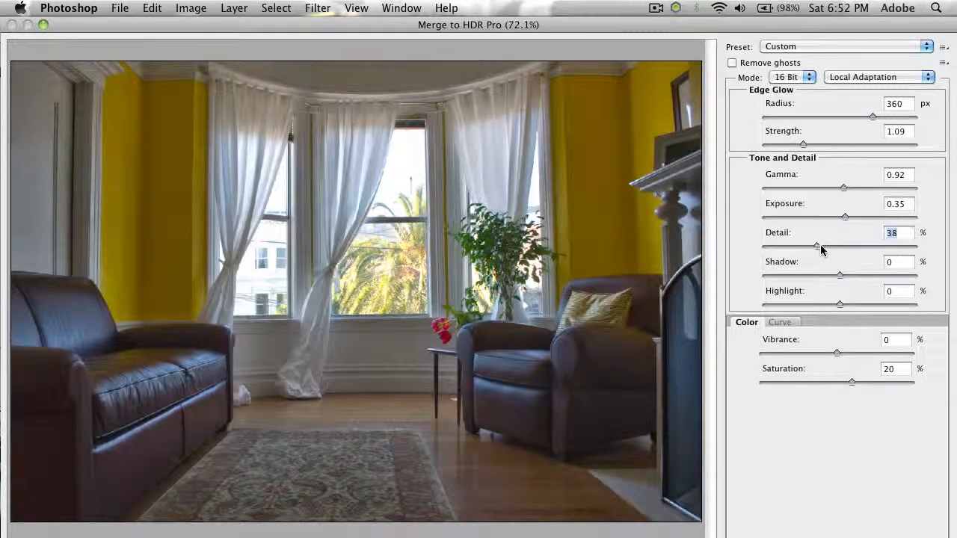
drag(817, 246, 840, 245)
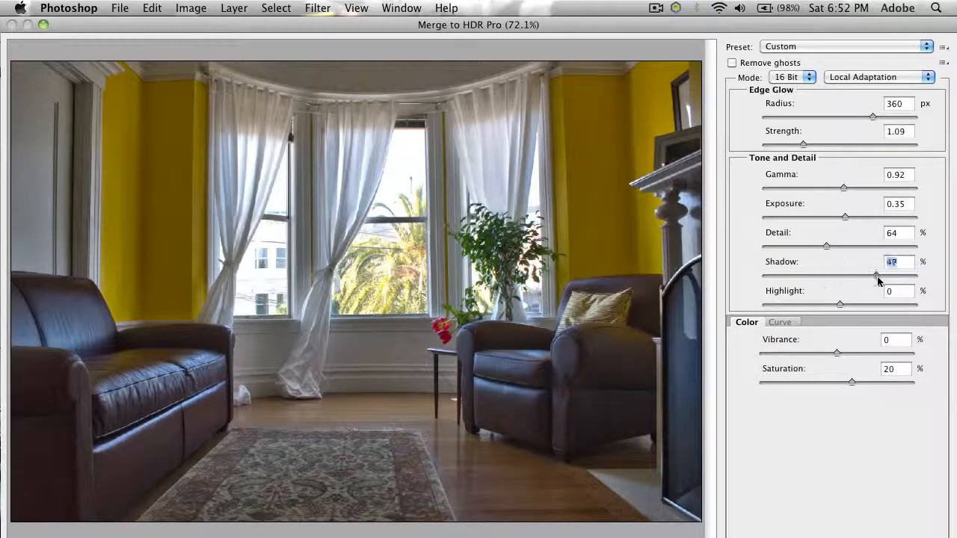
Step: Set Shadow to -100%, Saturation to 0 and Vibrance to 77 on the merged room
drag(876, 280, 763, 280)
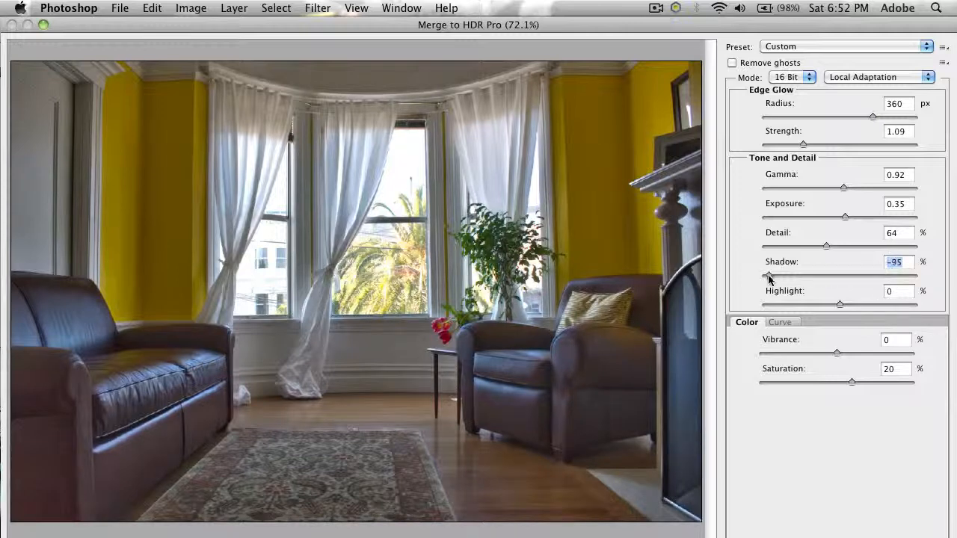
drag(760, 275, 800, 275)
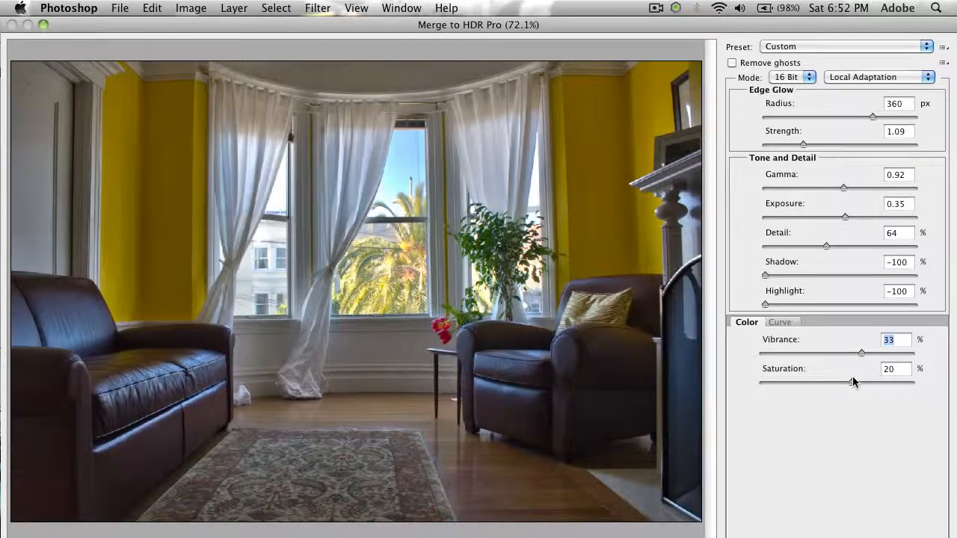
drag(860, 381, 849, 382)
text(0)
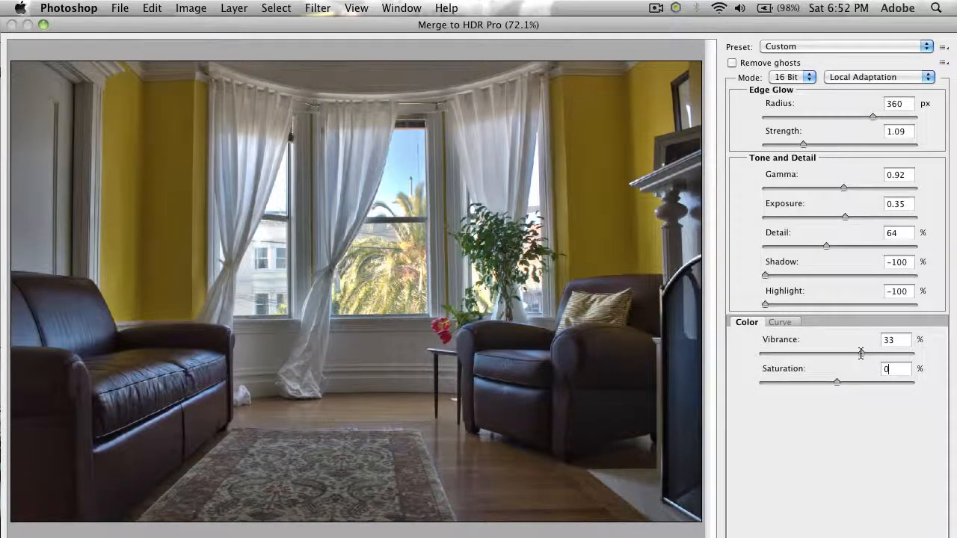
drag(836, 350, 874, 350)
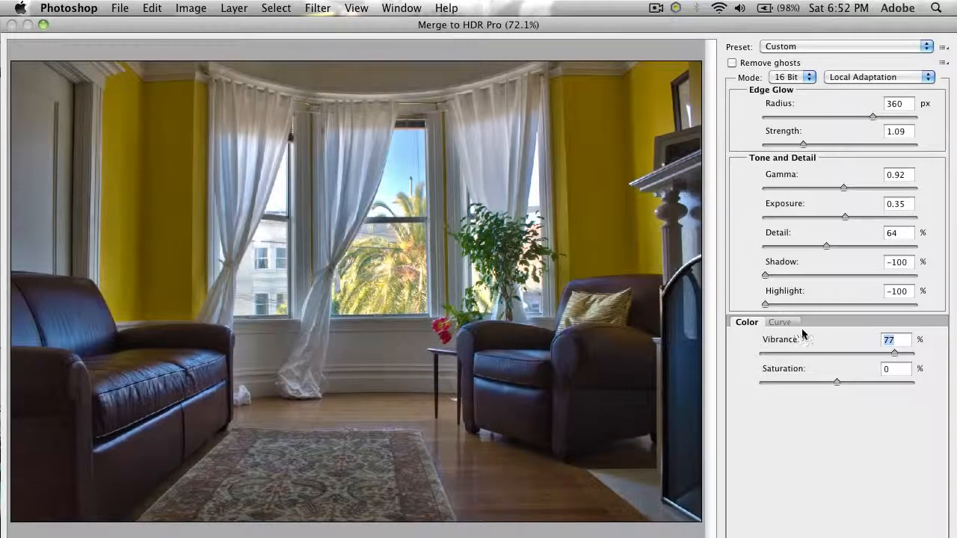
click(780, 321)
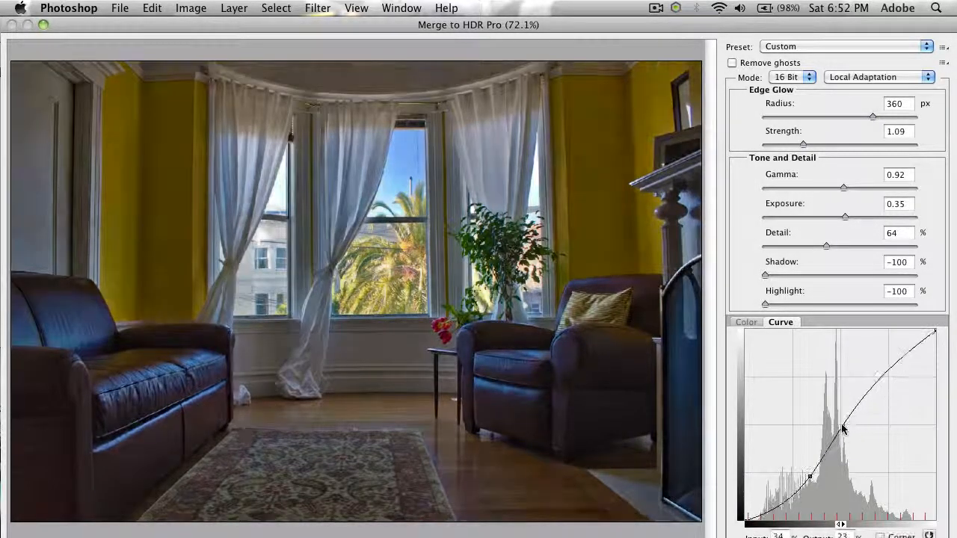
drag(843, 427, 875, 386)
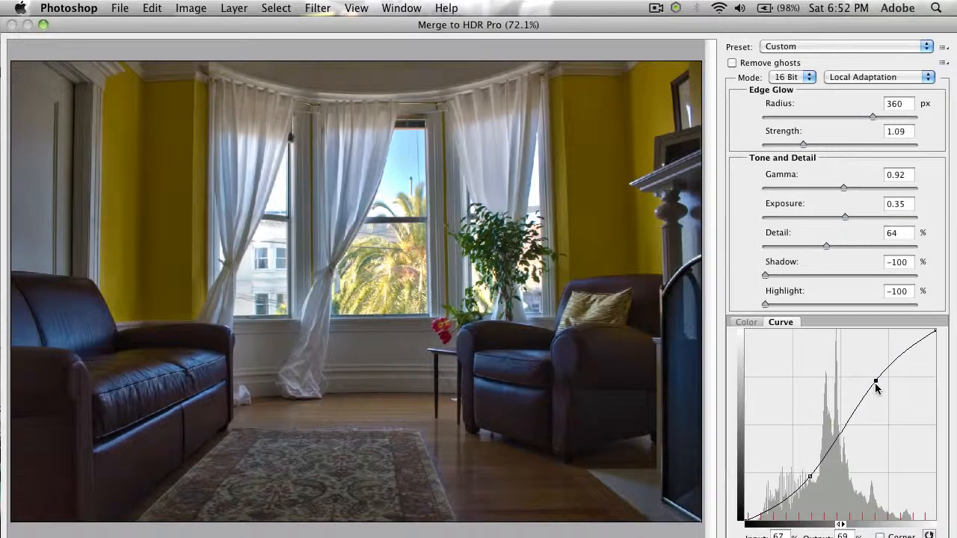
drag(874, 377, 870, 377)
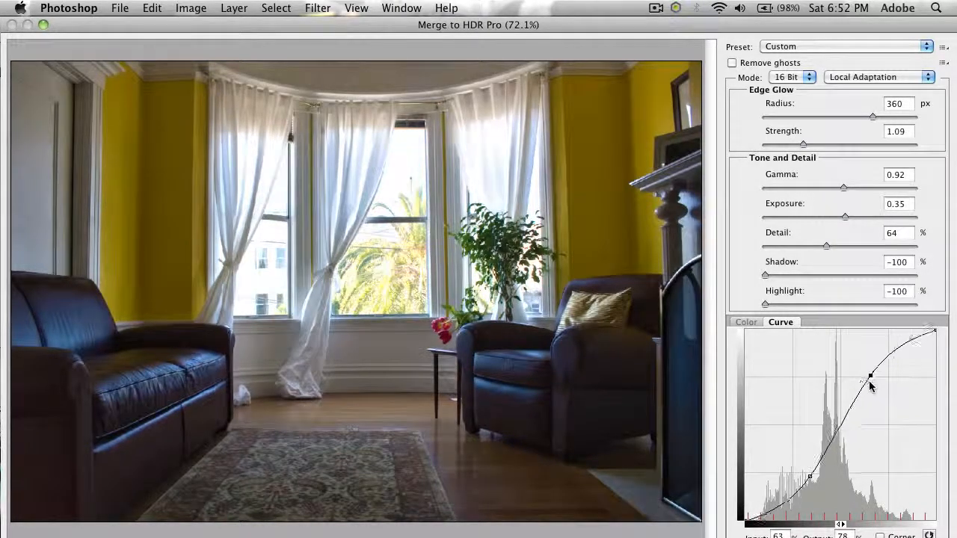
drag(870, 377, 883, 431)
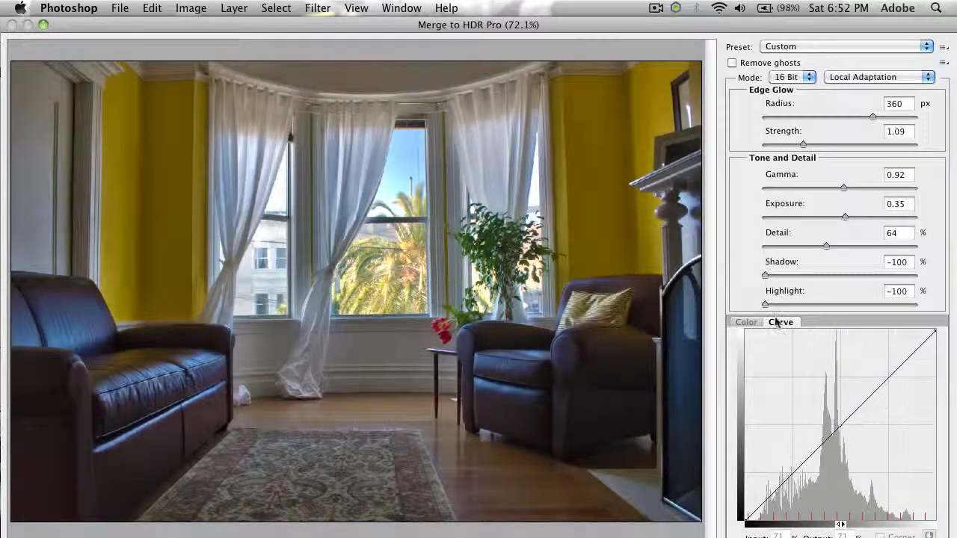
click(745, 322)
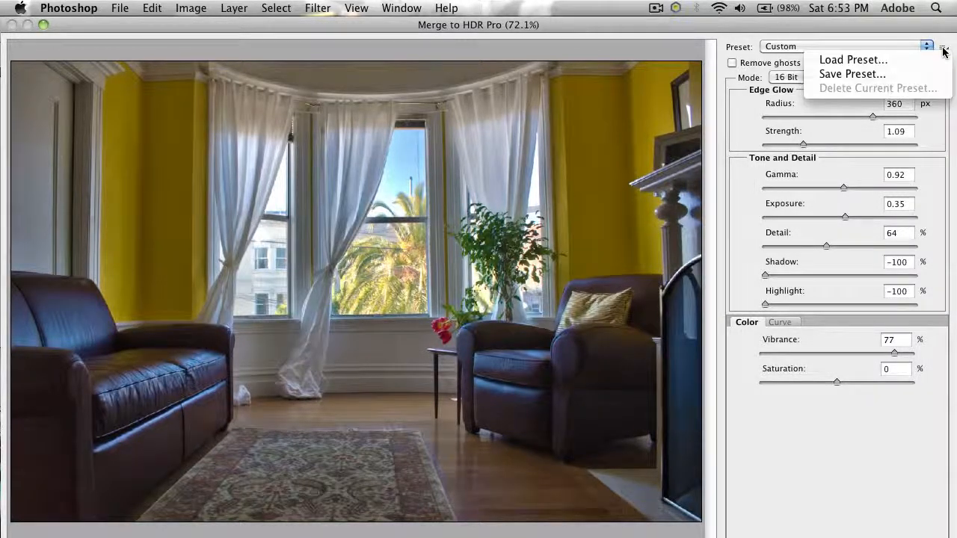
mouse_move(852, 74)
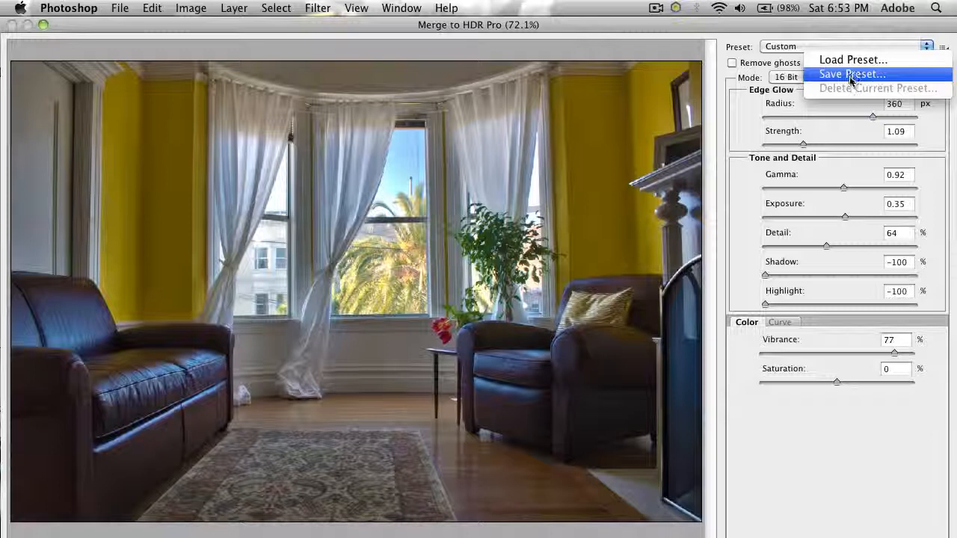
click(853, 74)
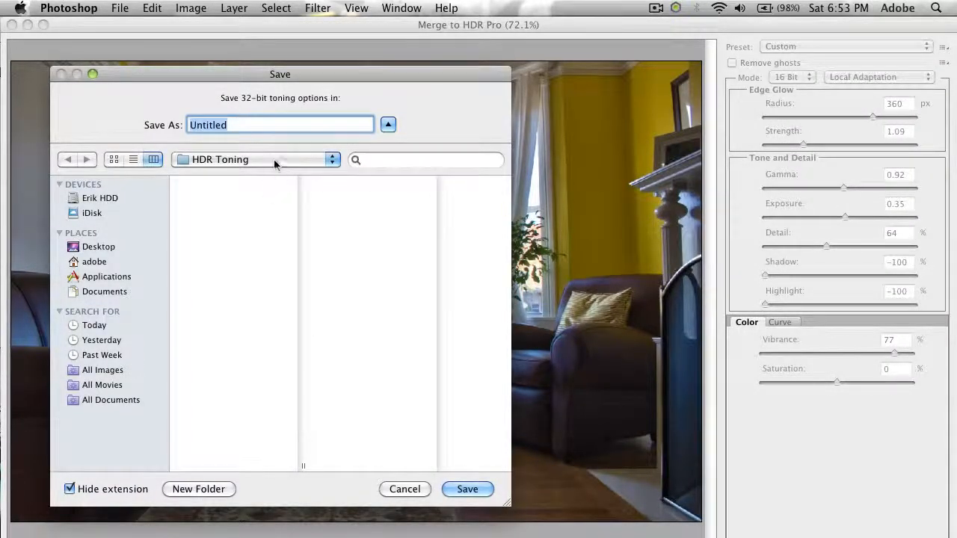
click(404, 489)
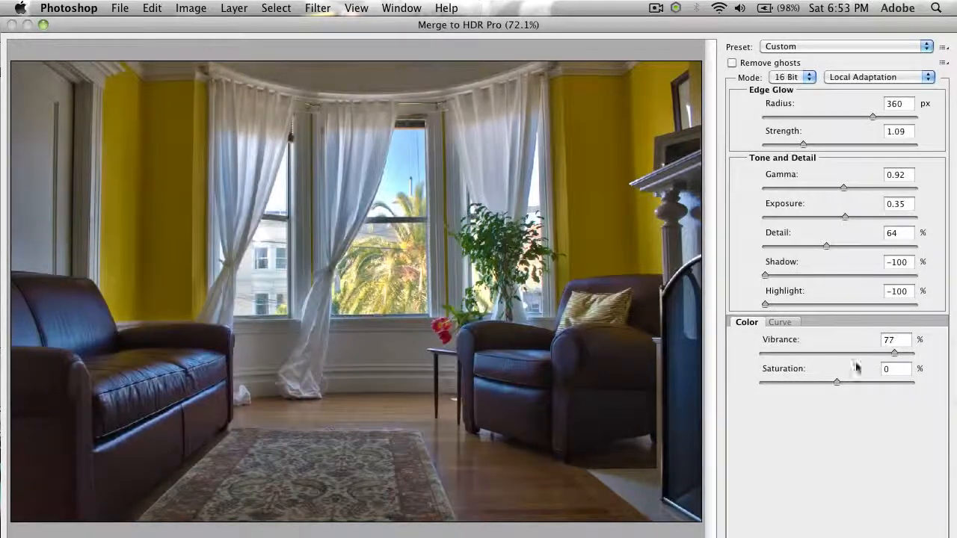
click(790, 76)
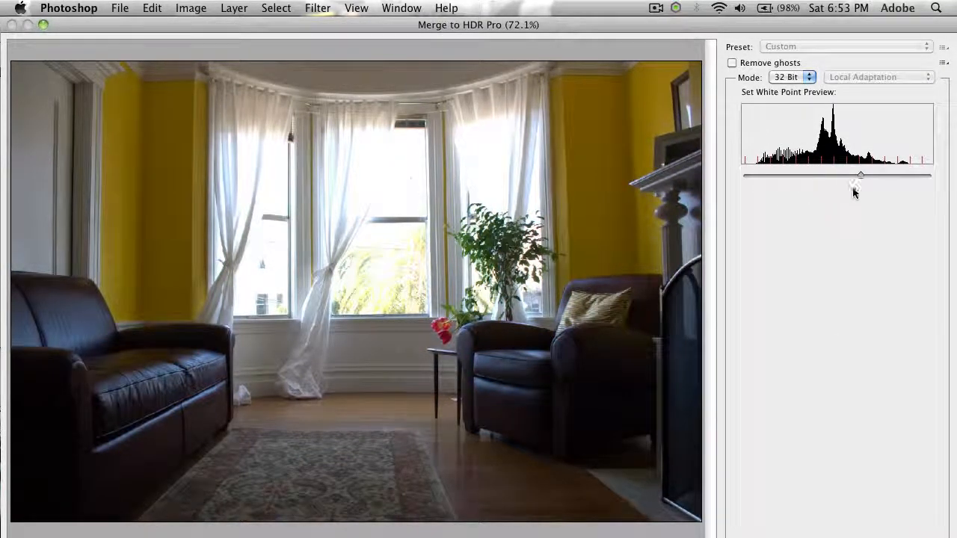
Step: Set output Mode to 8 Bit and keep Local Adaptation as the tone-mapping method
click(793, 78)
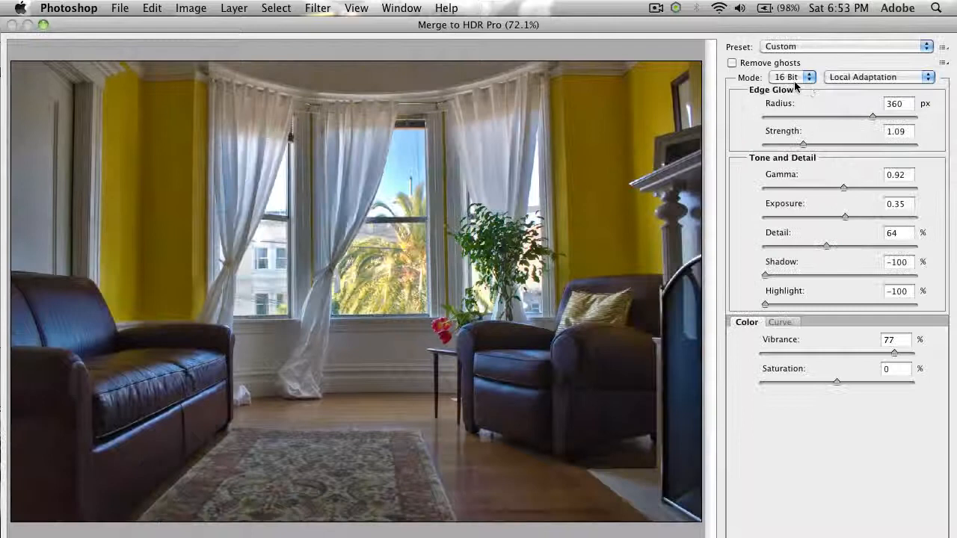
click(789, 78)
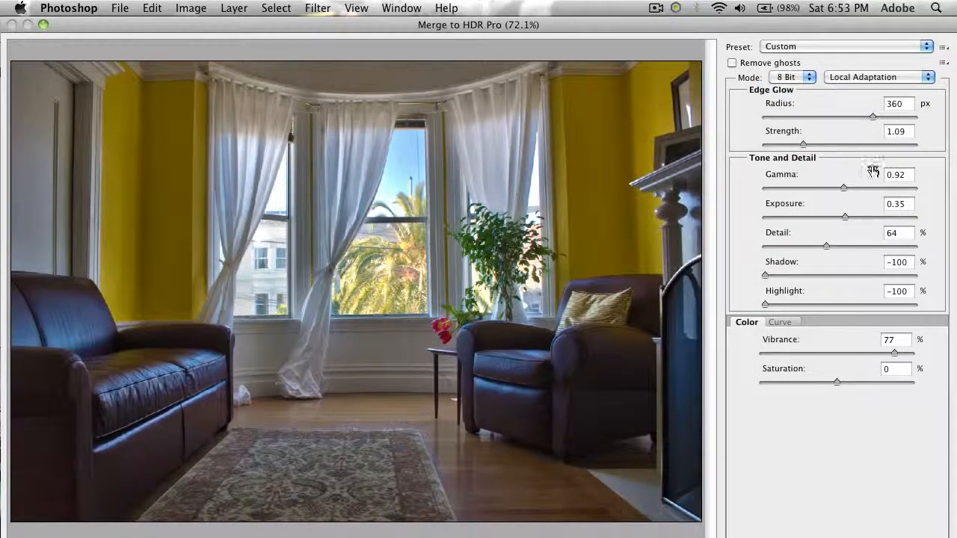
click(879, 76)
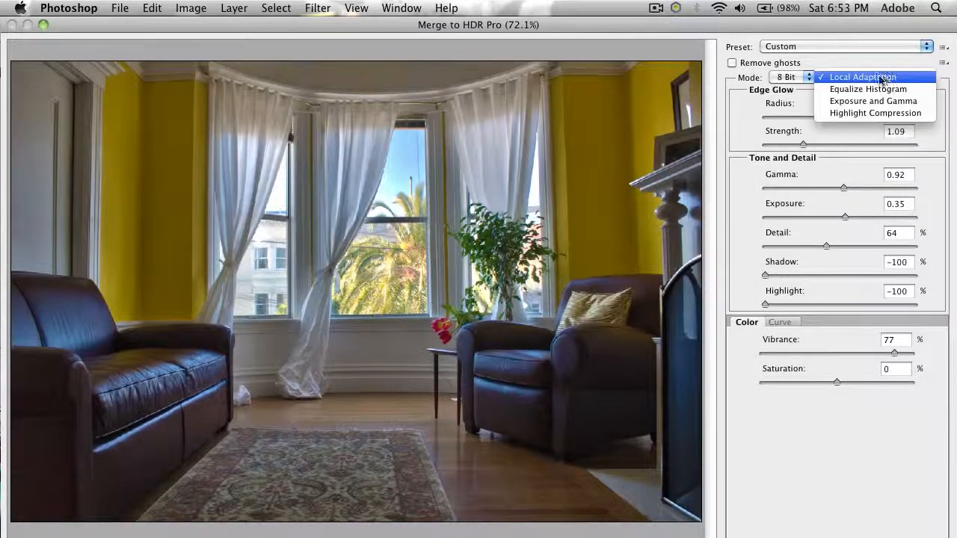
mouse_move(868, 89)
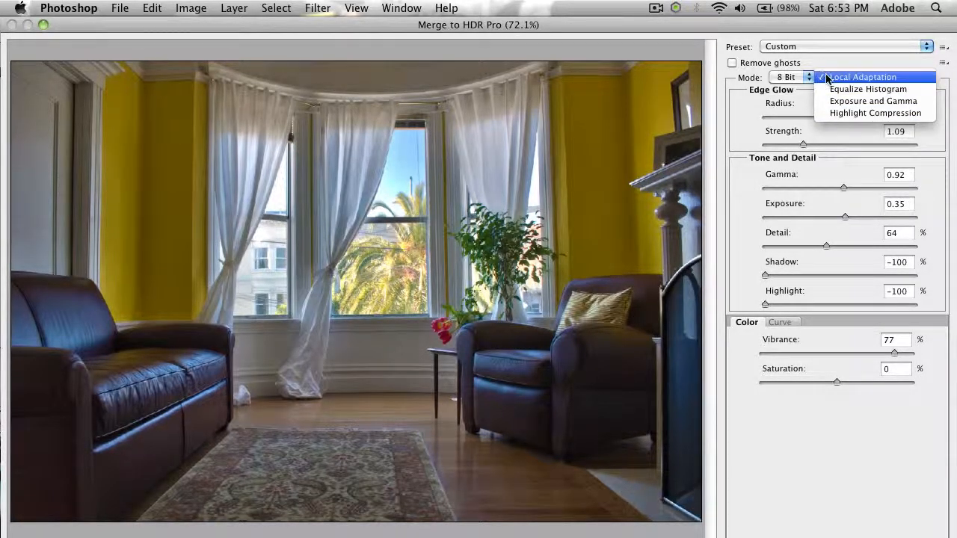
click(860, 78)
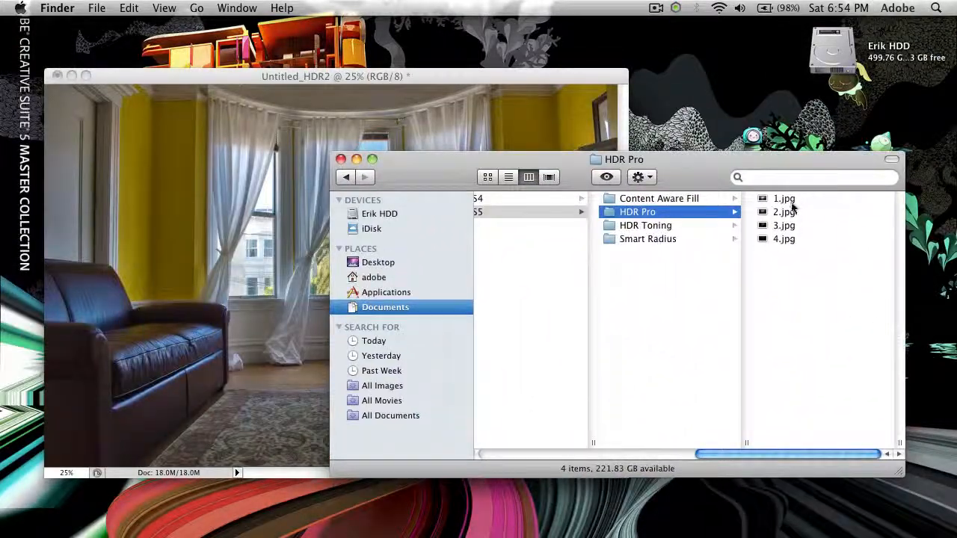
Step: Select exposure 1.jpg in the HDR Pro folder for a Quick Look comparison
click(784, 198)
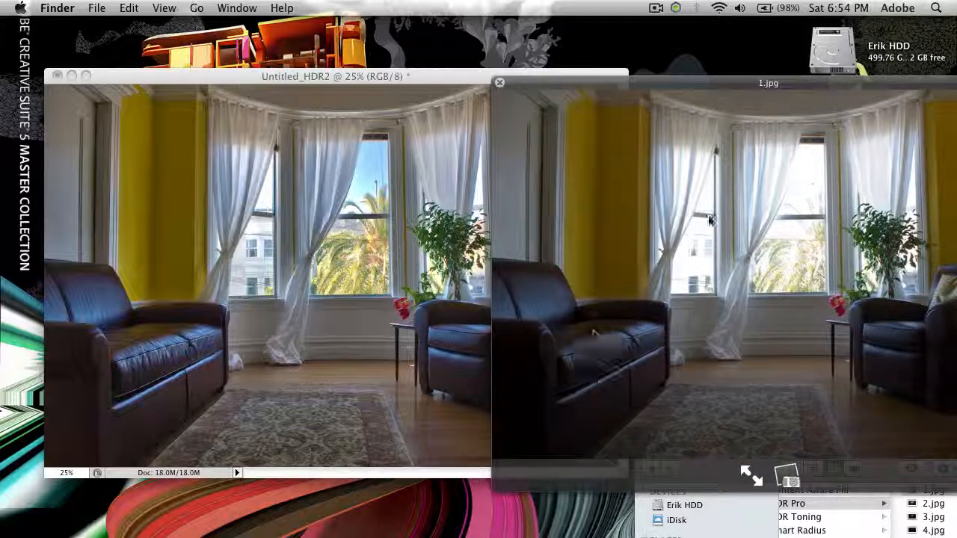
mouse_move(806, 209)
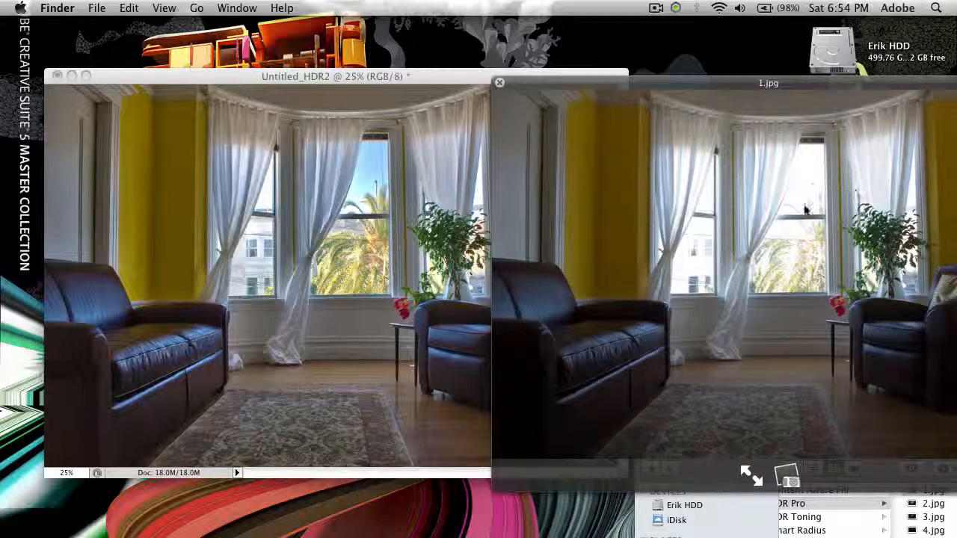